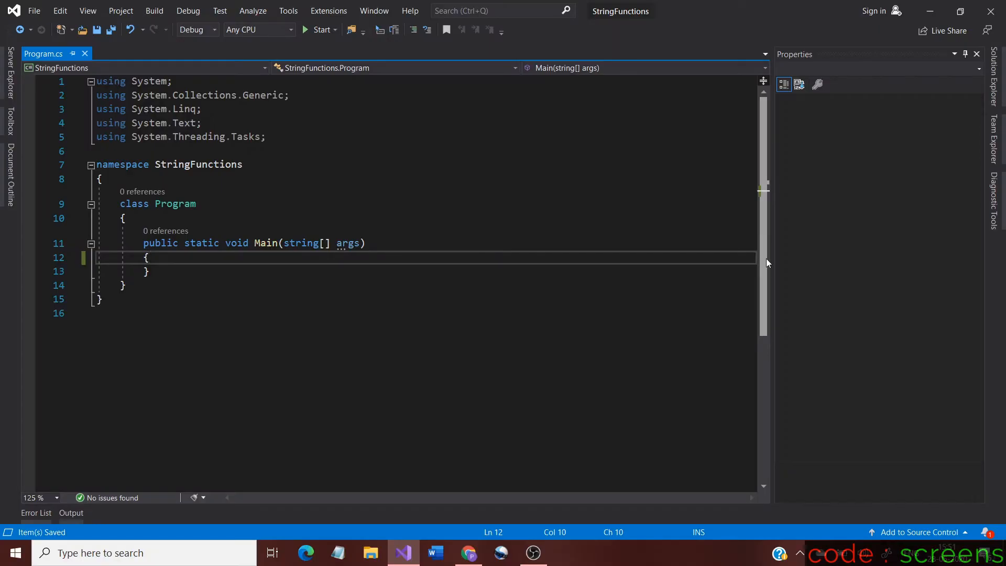
Scroll through Program.cs to review the StringFunctions Main method
scroll(down, 3)
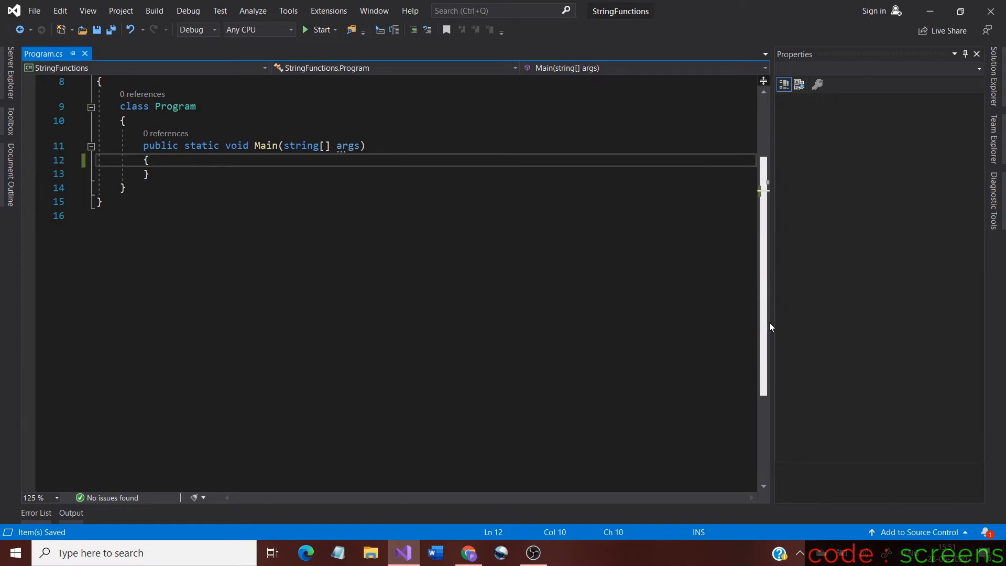
scroll(up, 3)
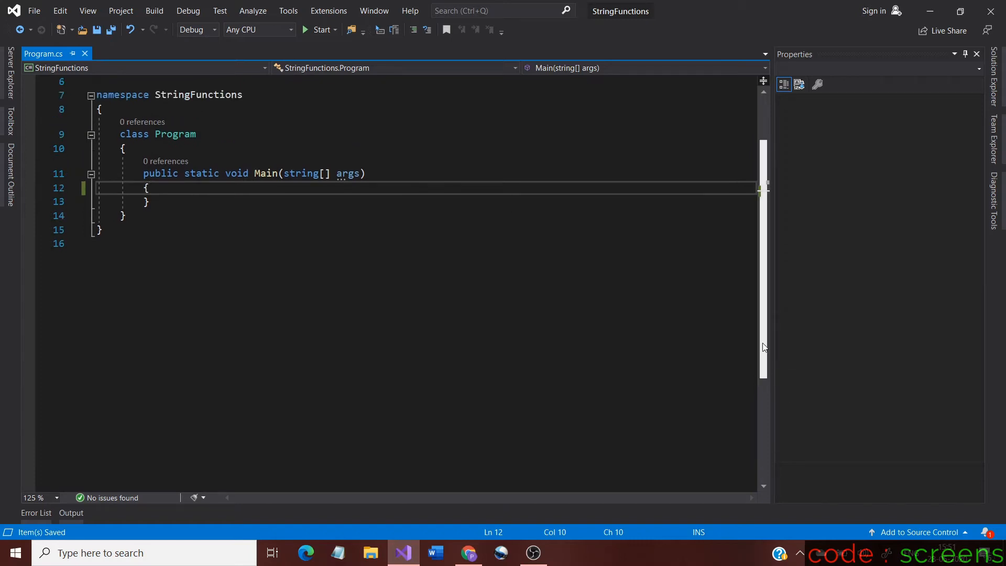
scroll(up, 3)
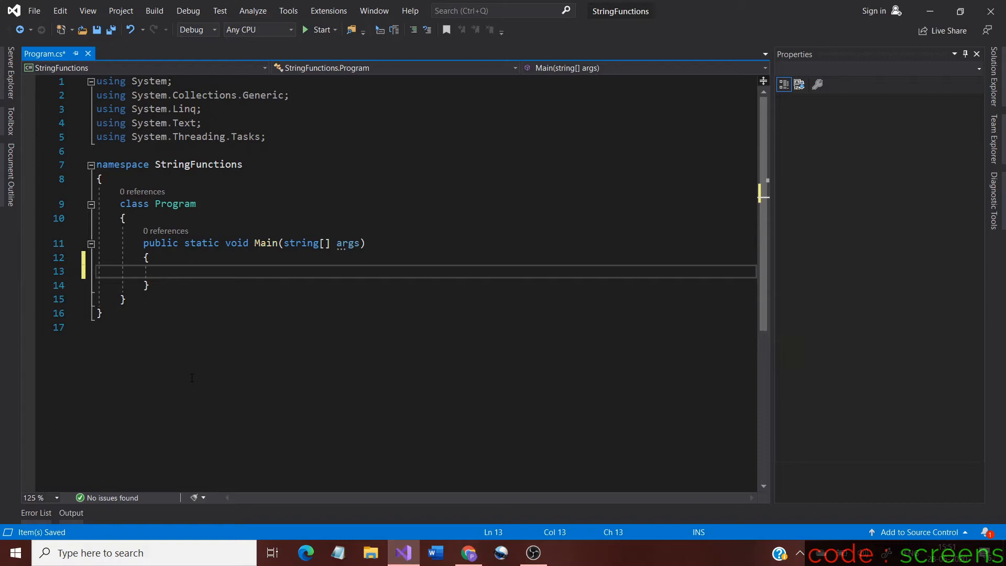
Type String name = "C Sharp Videos"; on line 13 of Main
text(S)
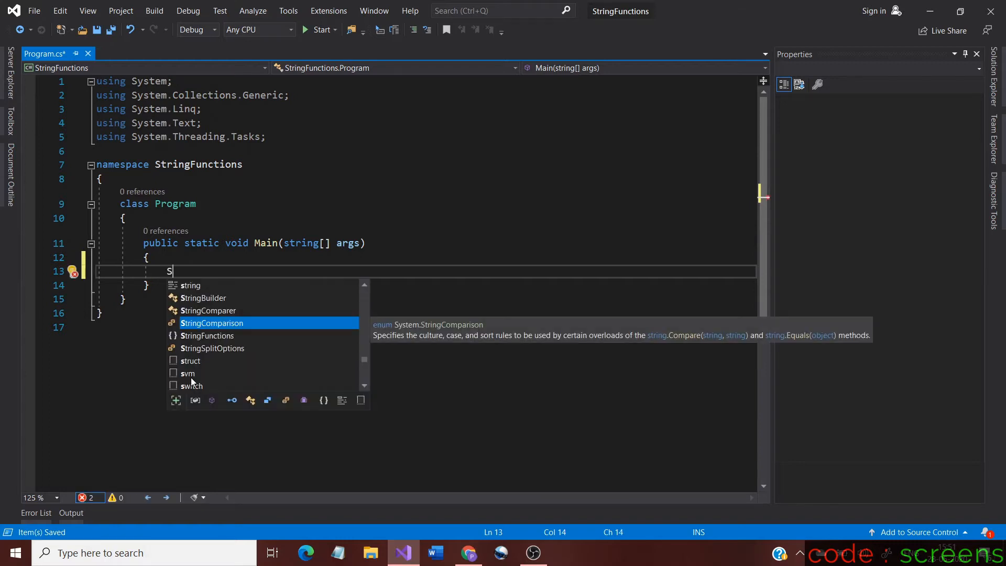
text(tring)
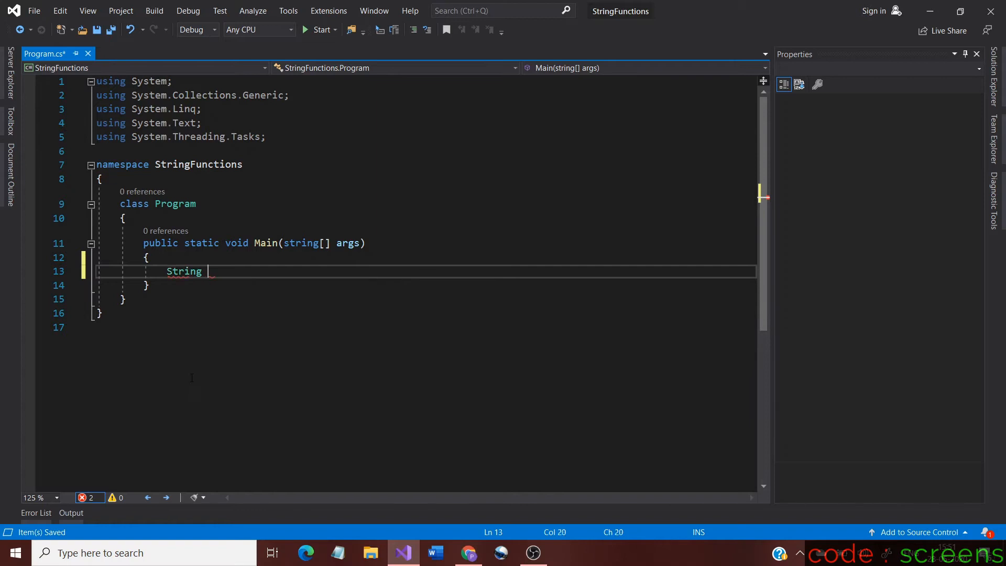
text(nam)
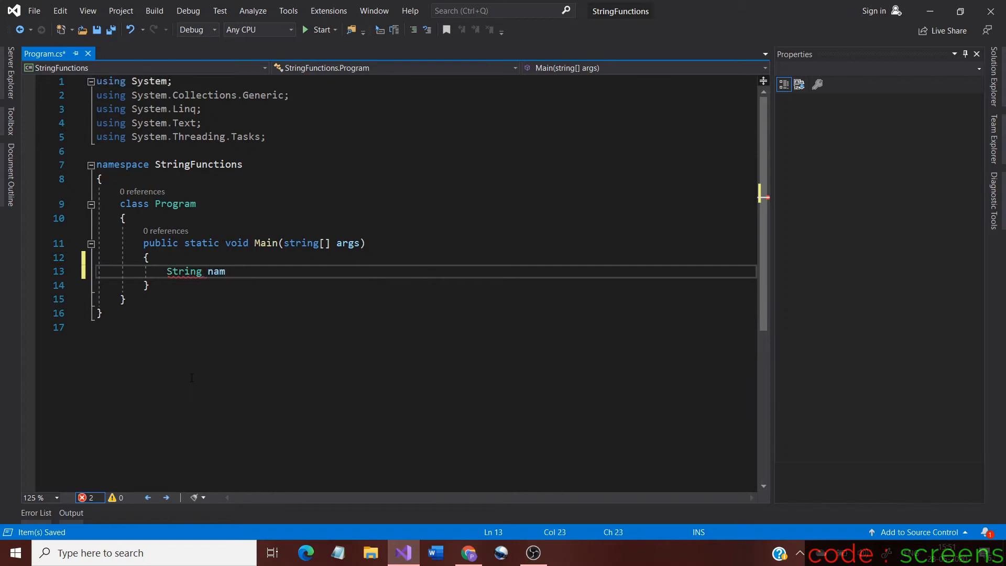
text(e=)
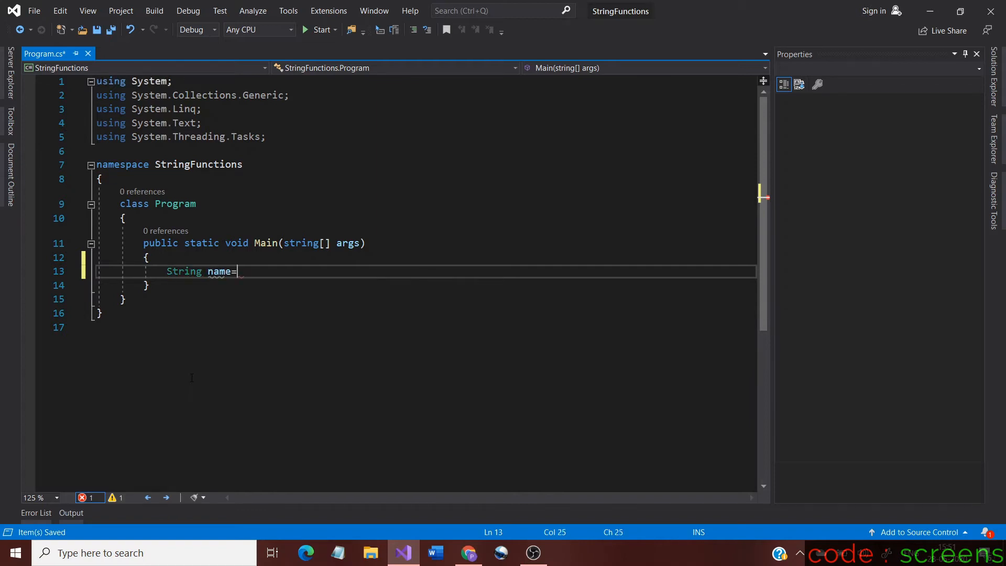
text(")
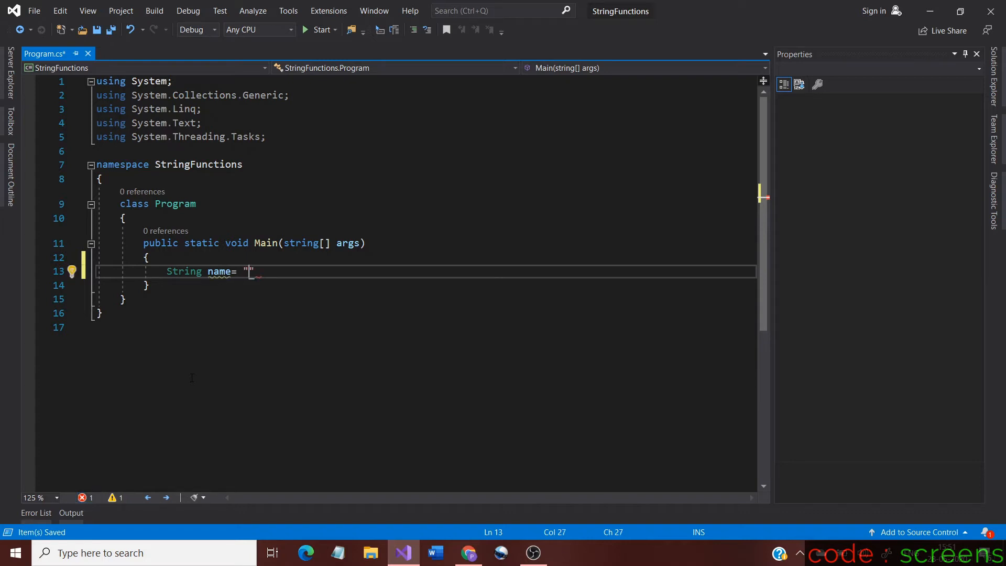
text(")
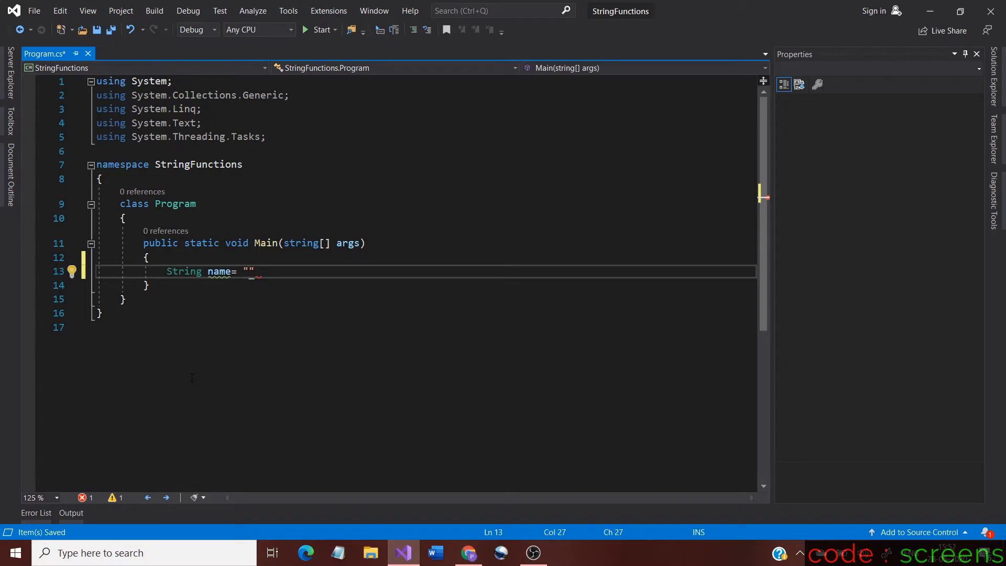
text(C S)
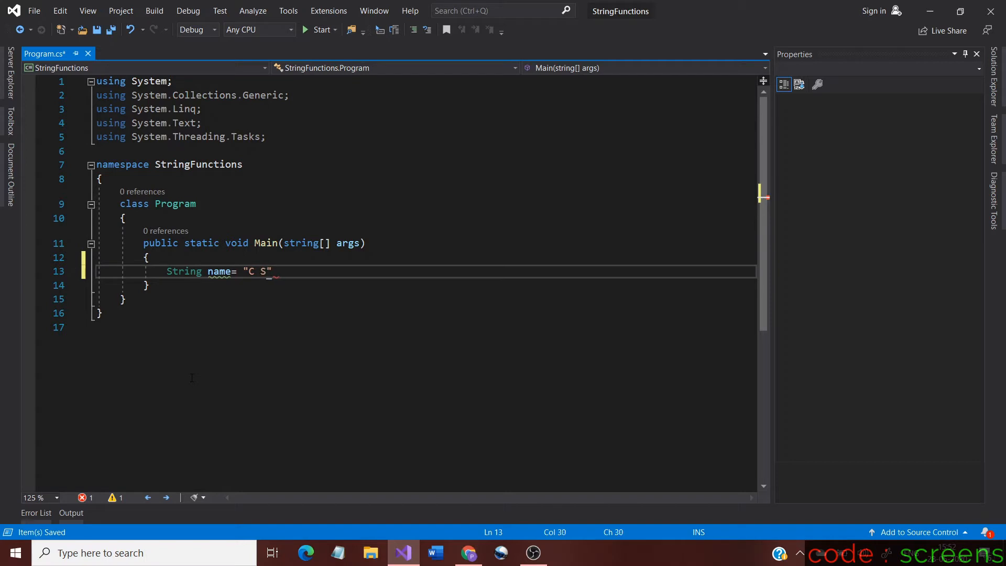
text(har)
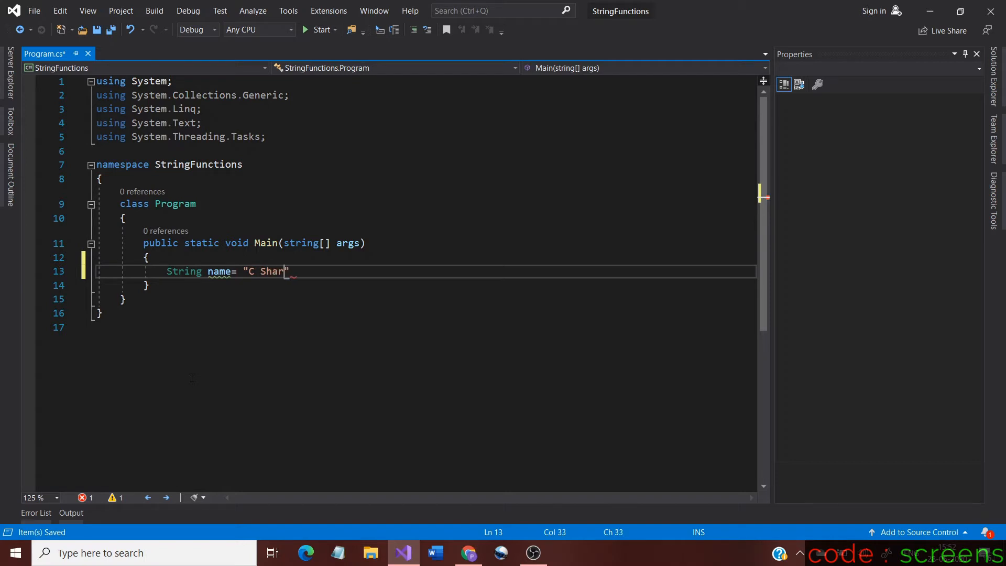
text(p V)
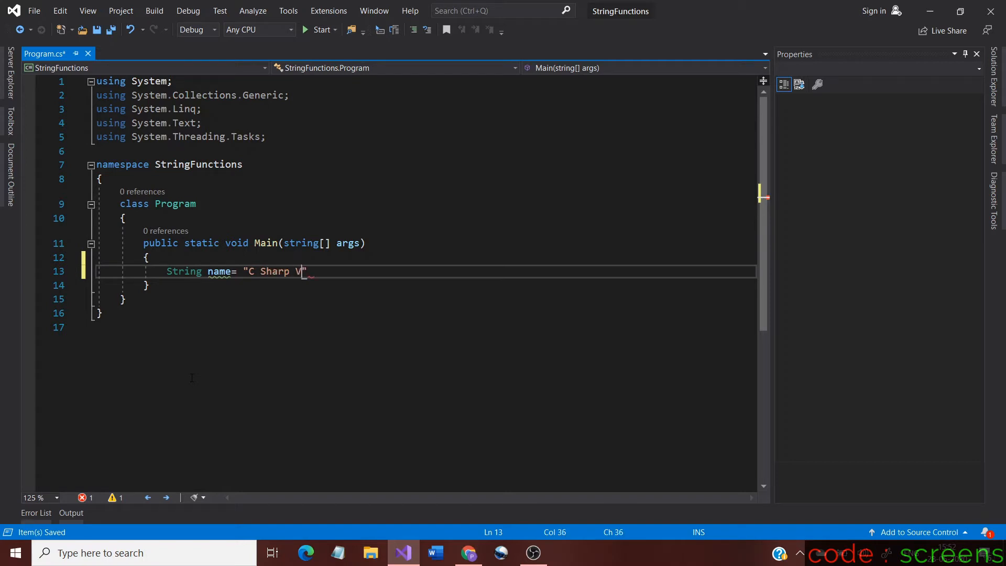
text(ideo)
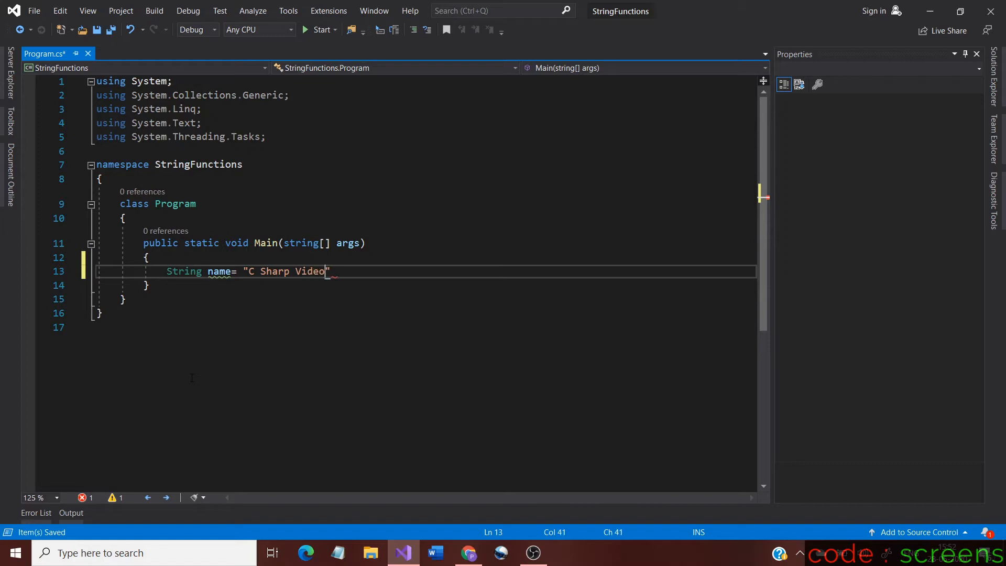
text(s)
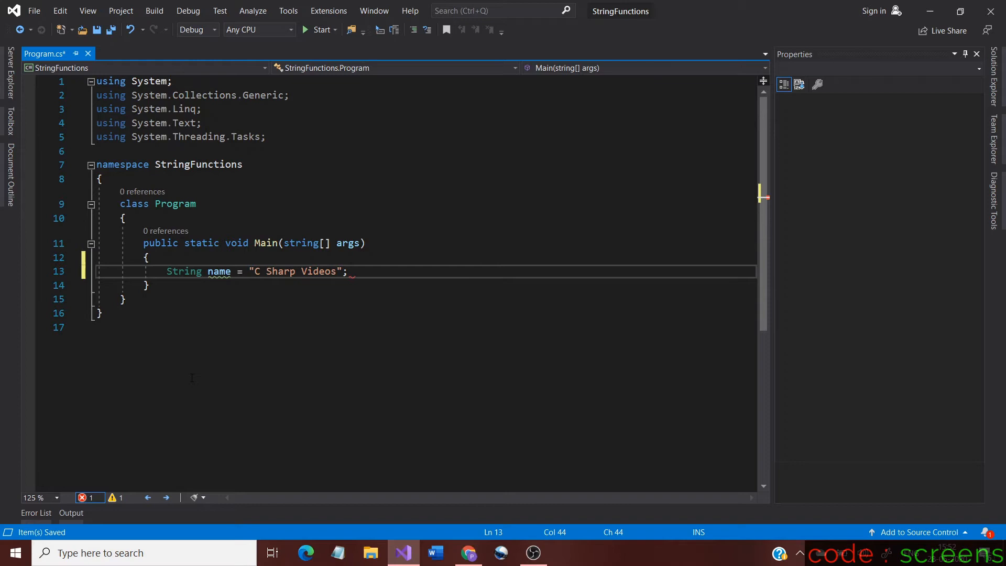
Write Console.WriteLine(name.StartsWith("C")); with IntelliSense completing the names
text(C)
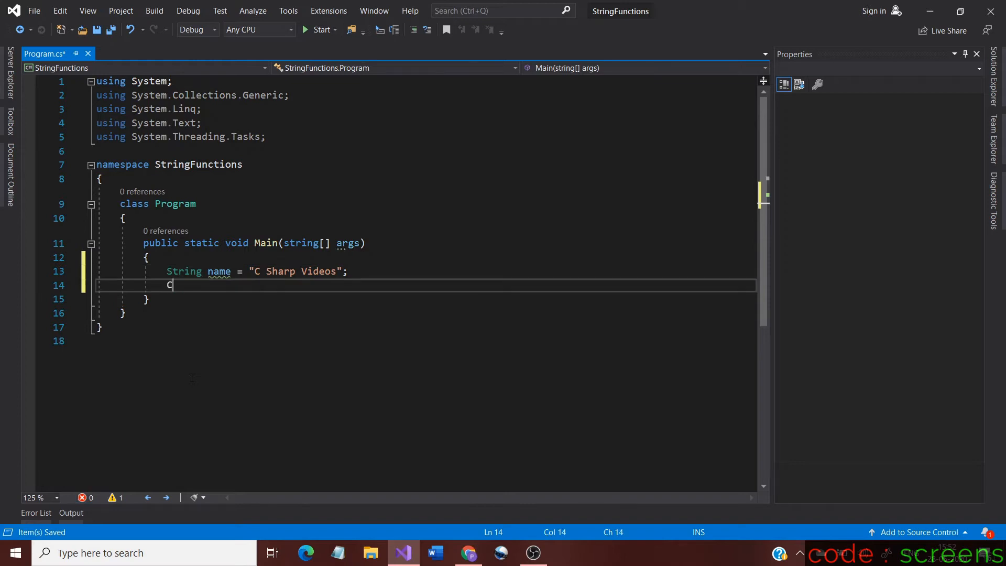
text(onso)
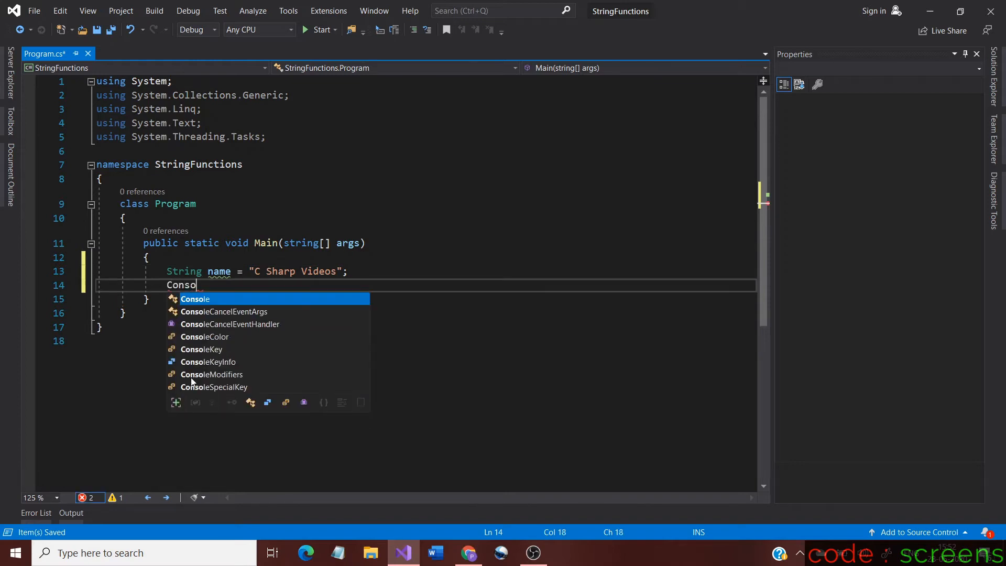
text(.WriteLine)
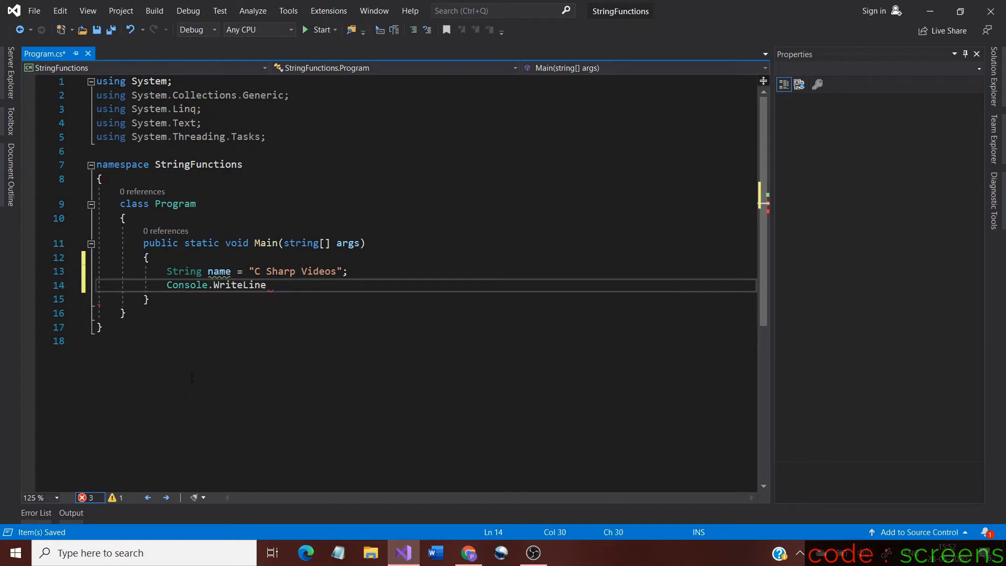
text(()
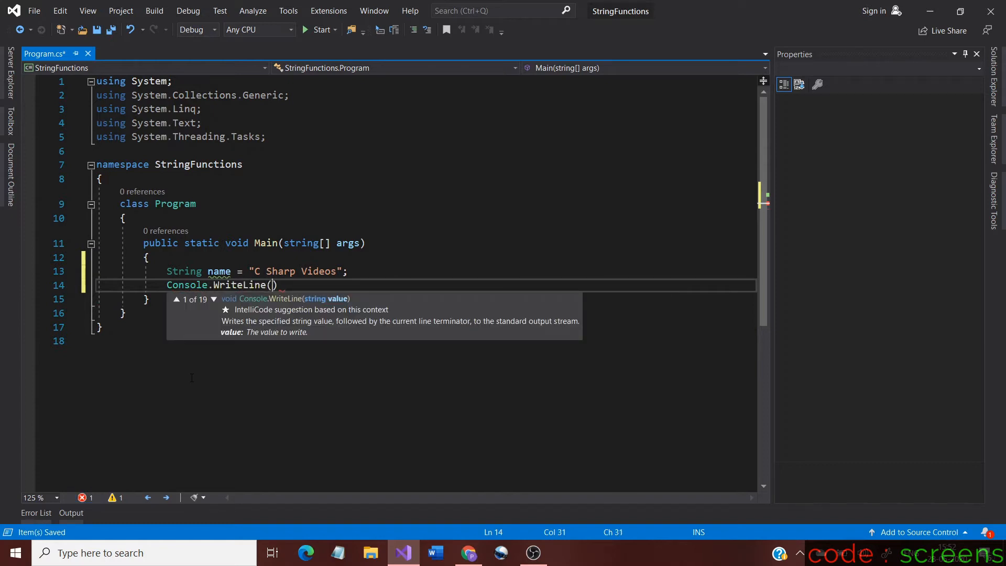
text(name.)
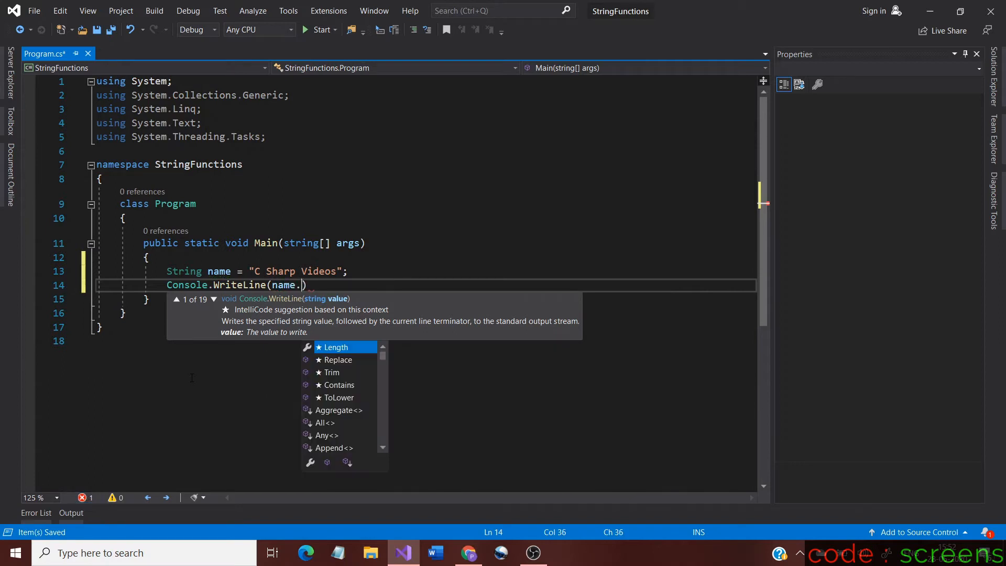
text(StartsWith)
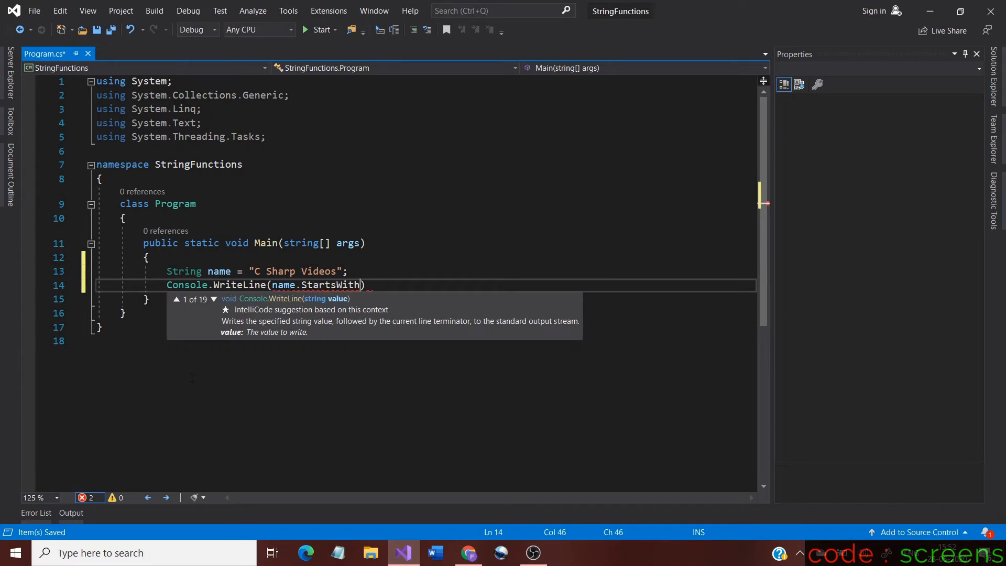
text(())
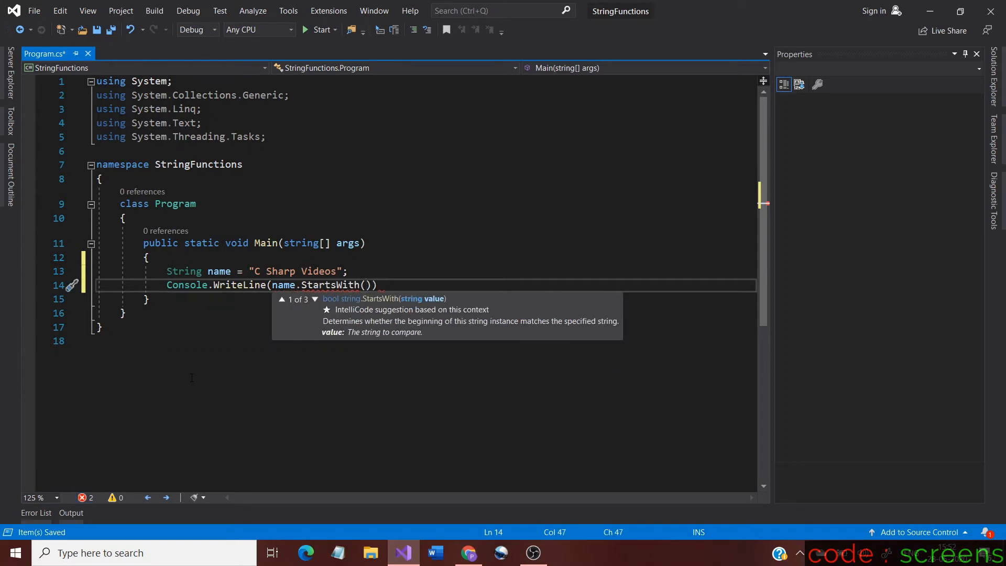
text(')
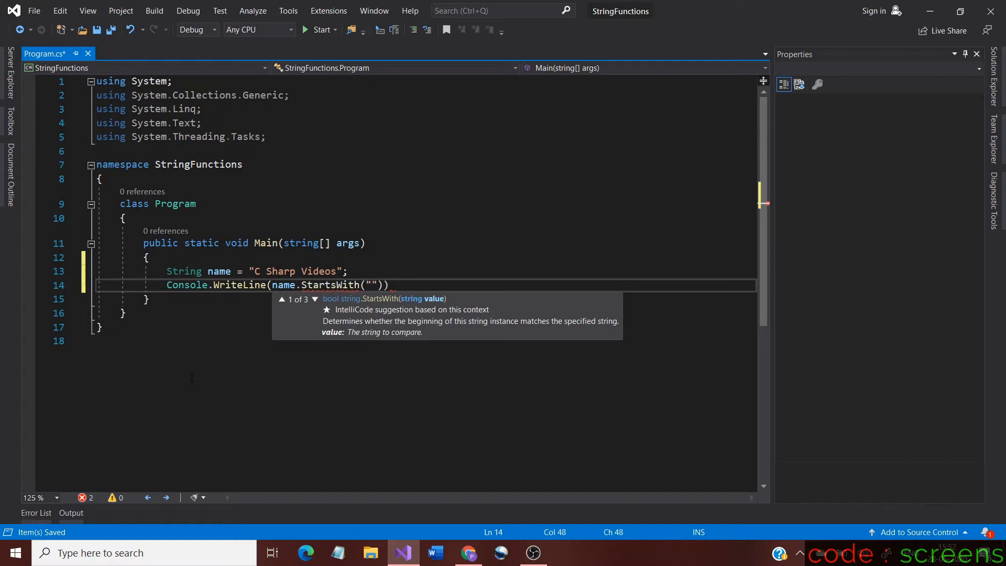
text(C)
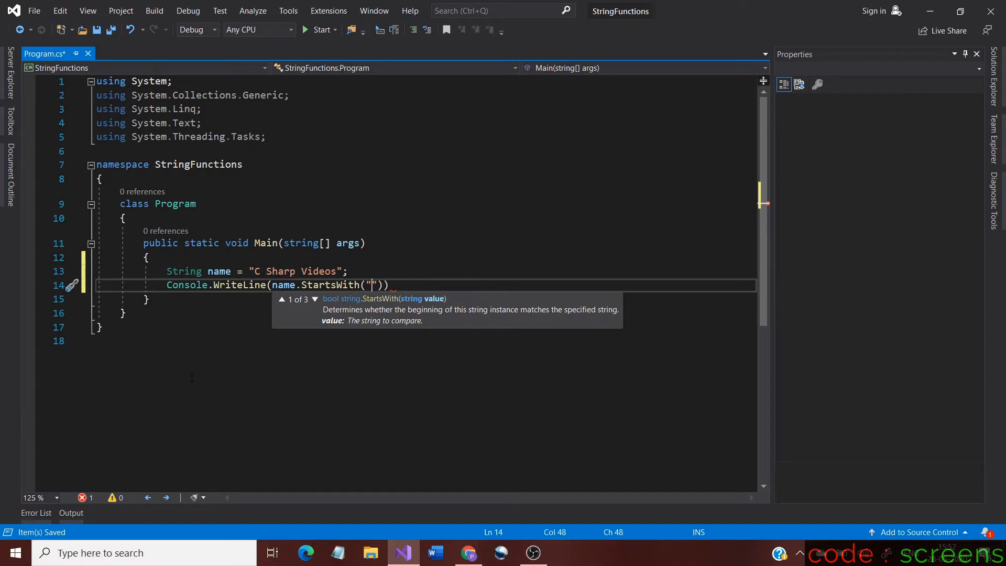
text(C)
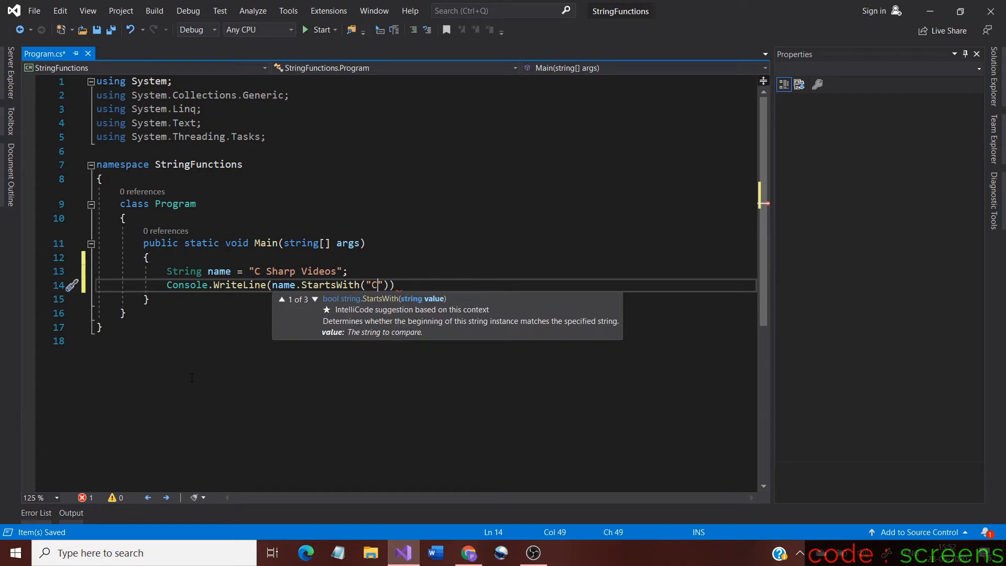
text())
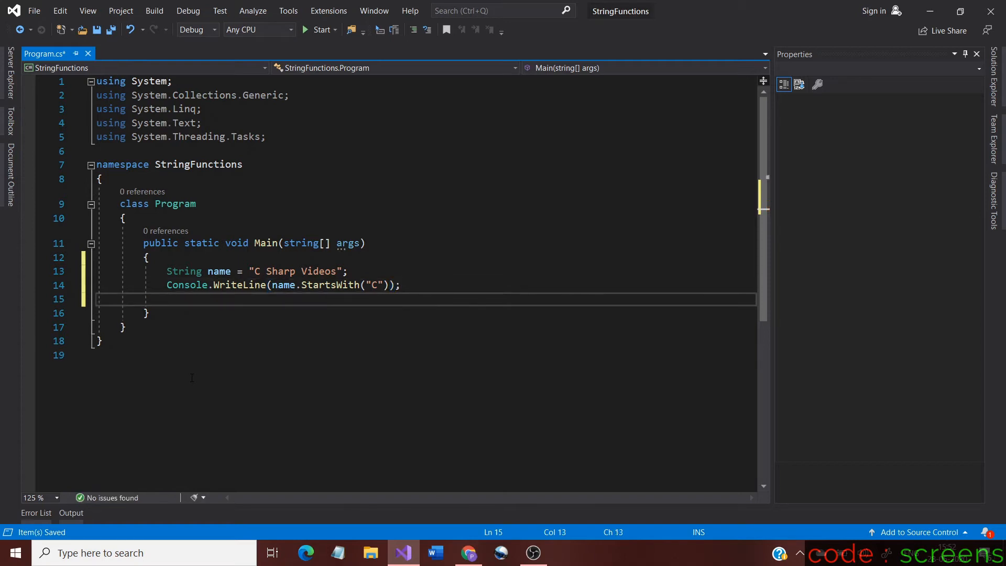
Add Console.WriteLine(name.EndsWith("s")); on line 15
text(C)
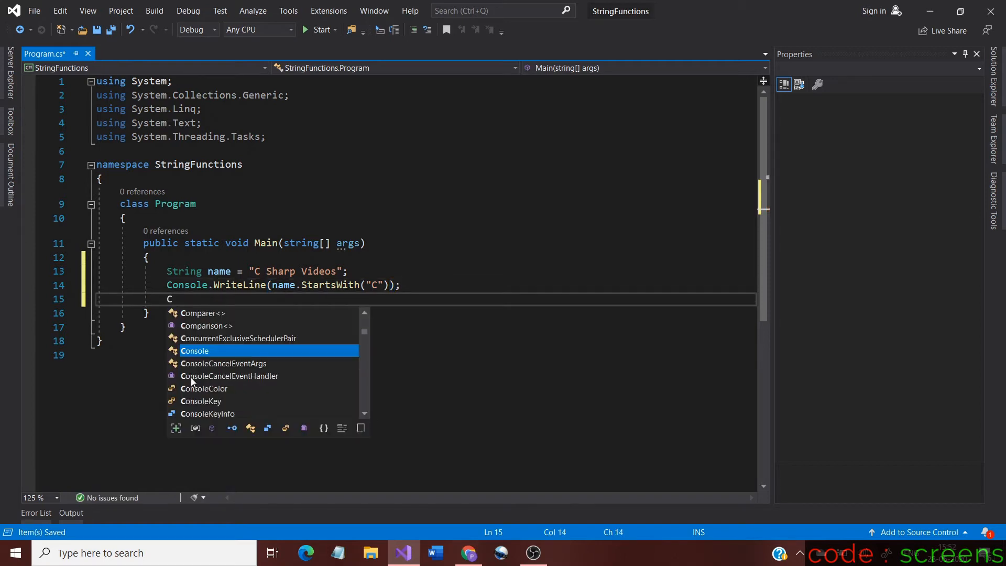
text(onsol)
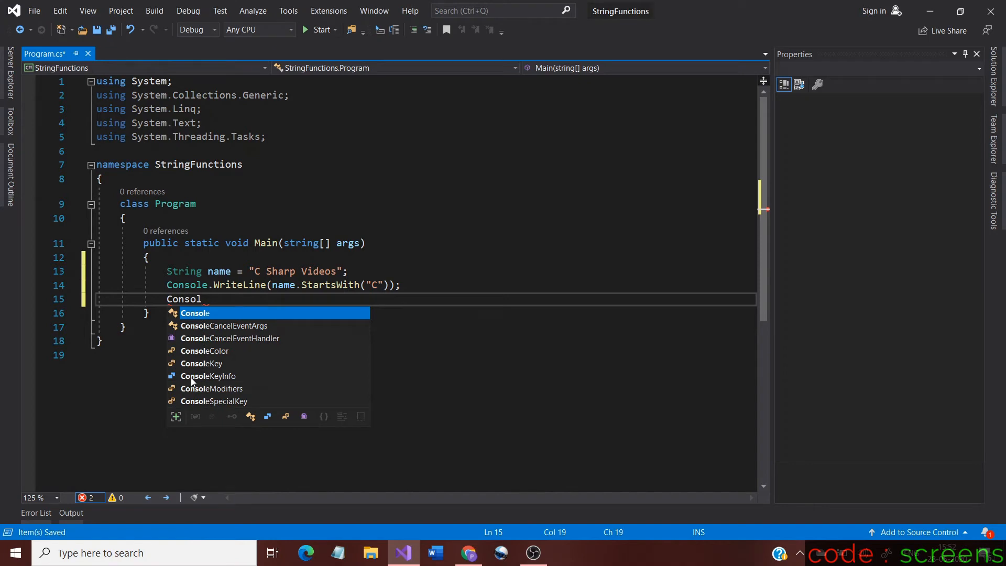
text(e.WriteLine)
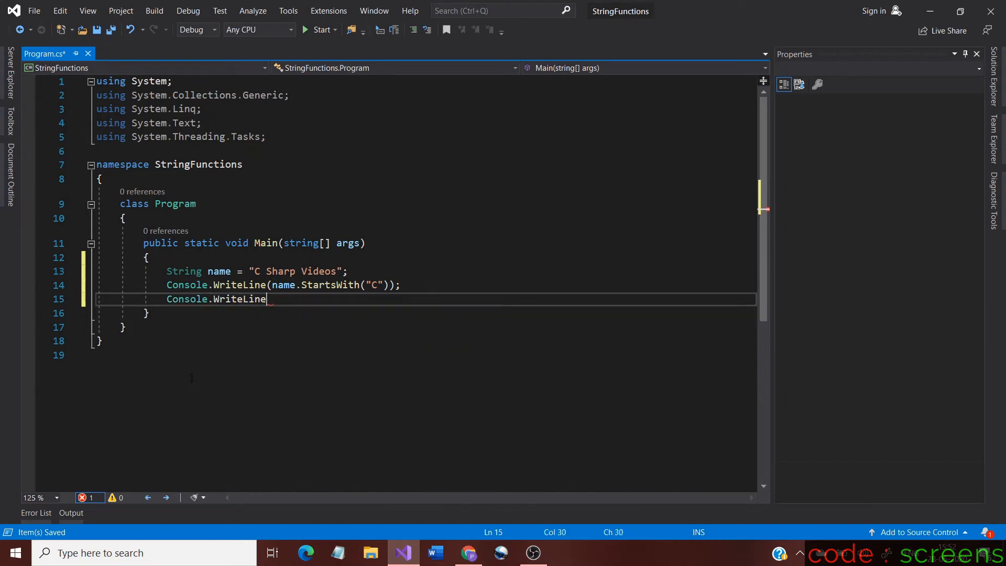
text((name.)
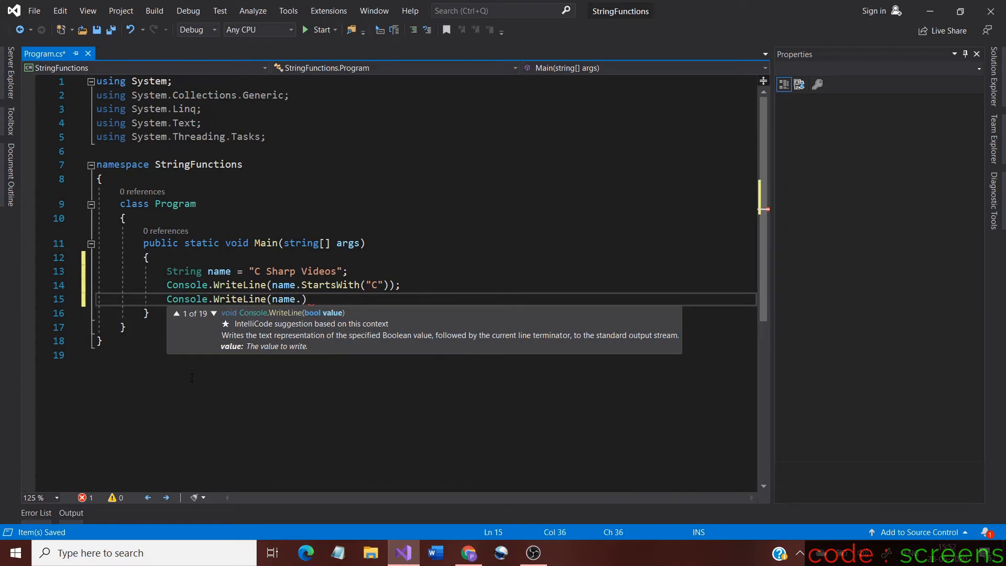
text(EndsWith()
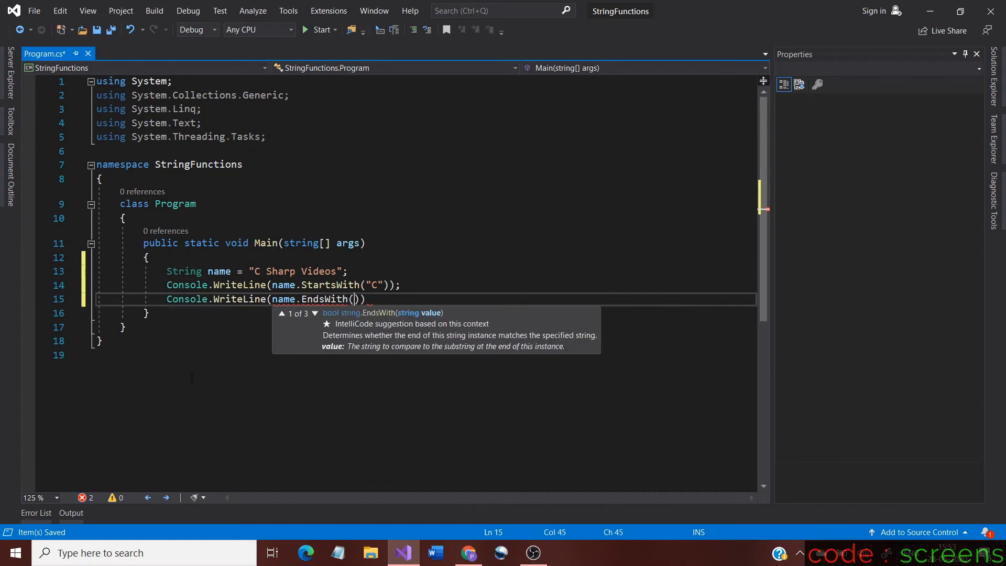
text("")
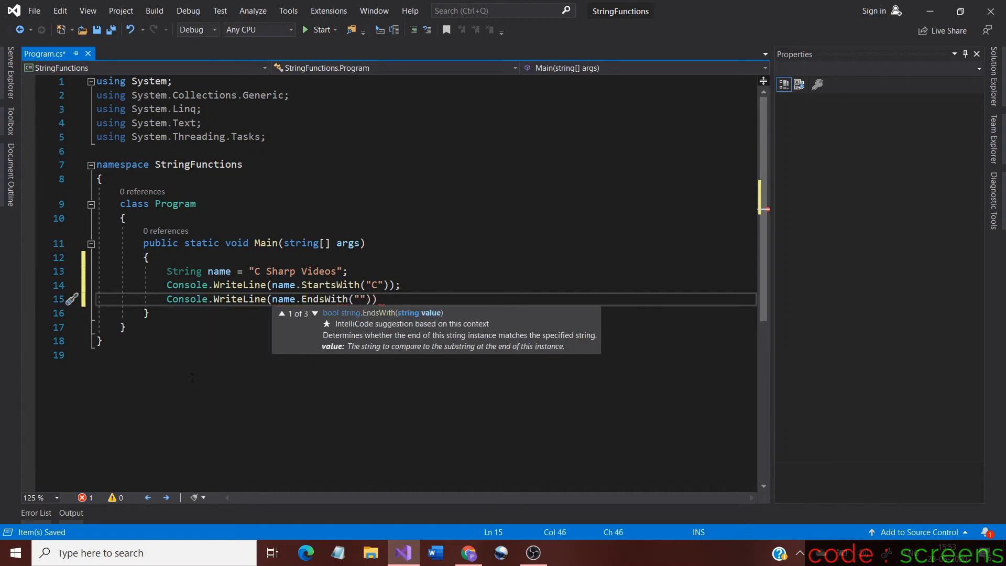
text(s)
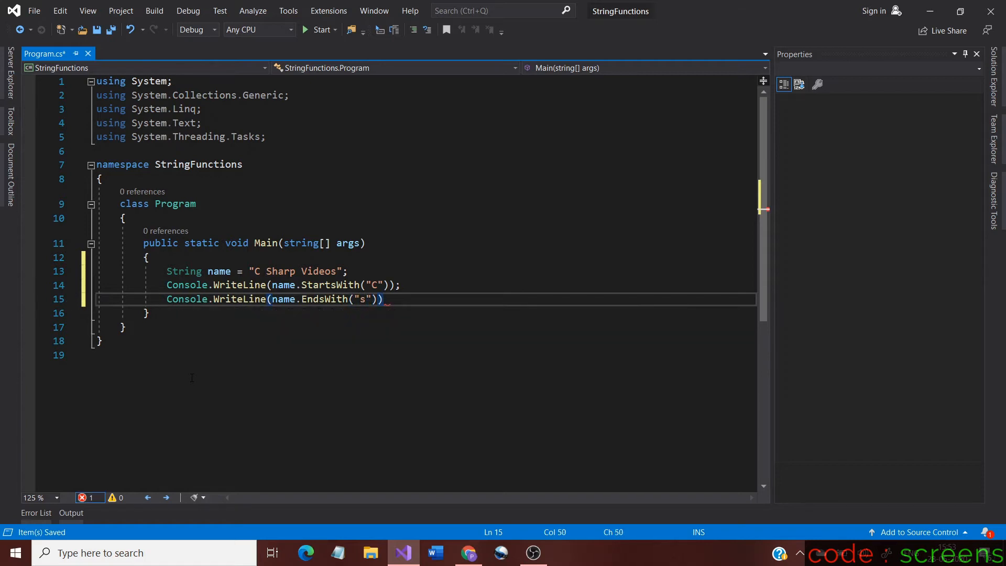
text(;)
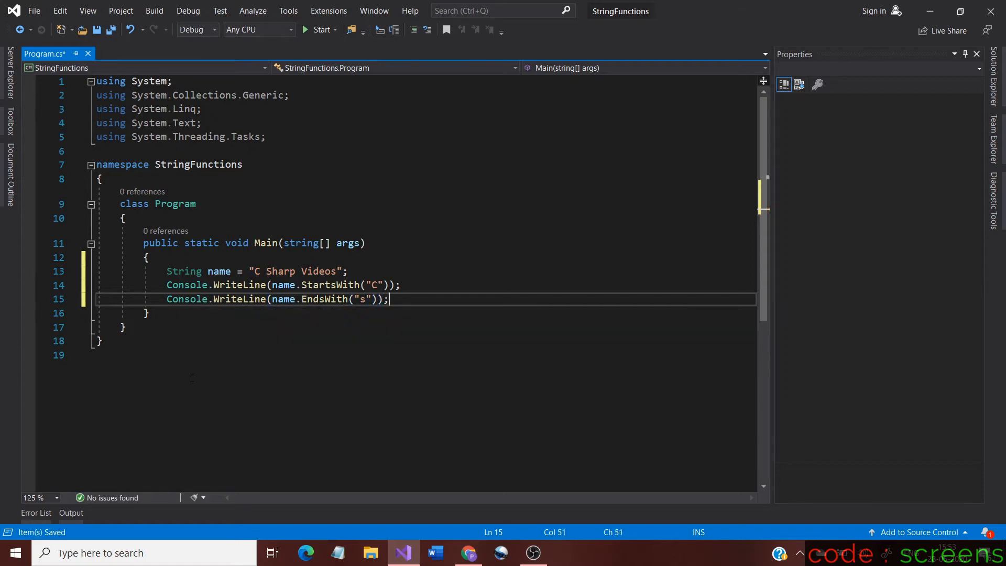
Add Console.ReadLine(); on line 16 to keep the console open
text(Console)
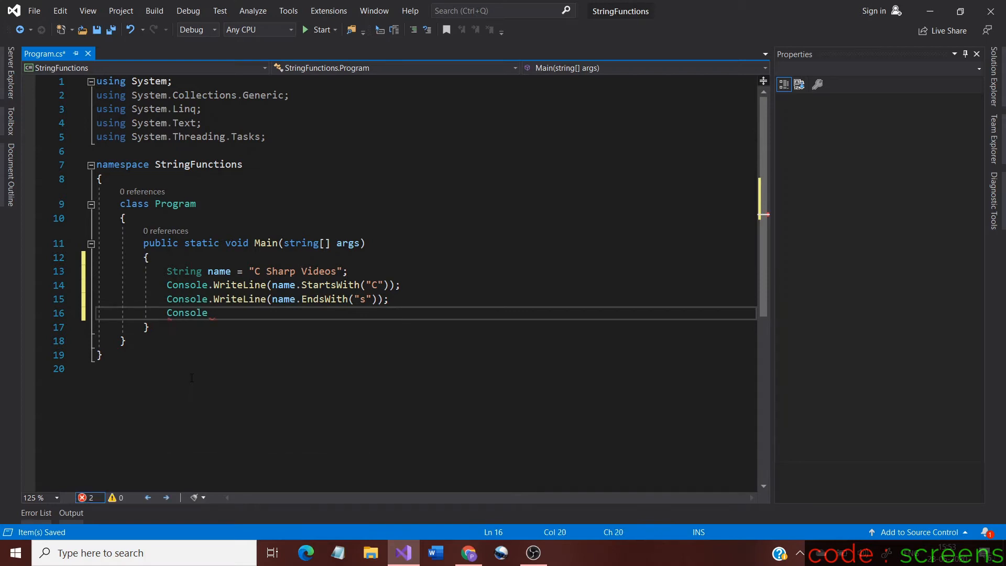
text(.ReadLine)
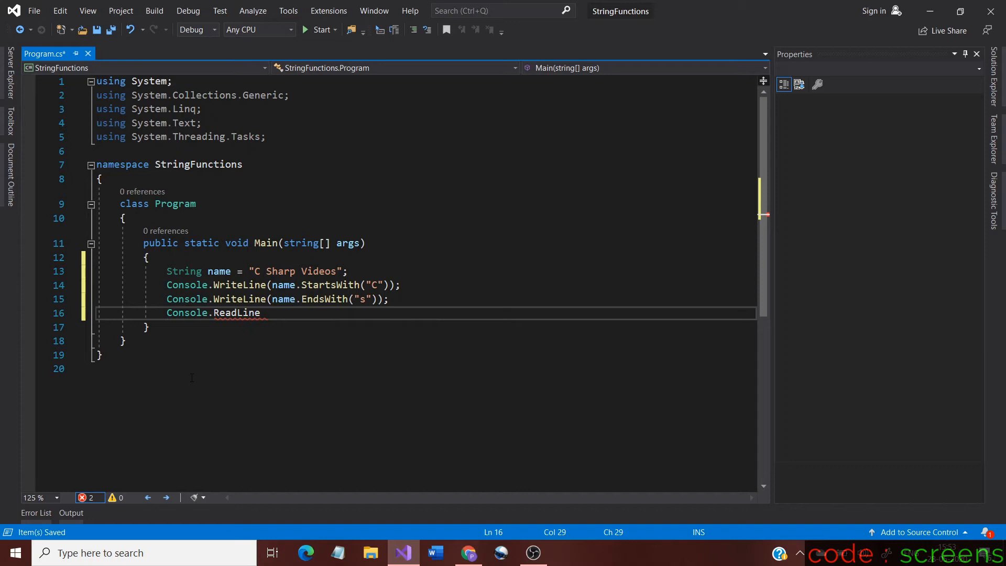
text(())
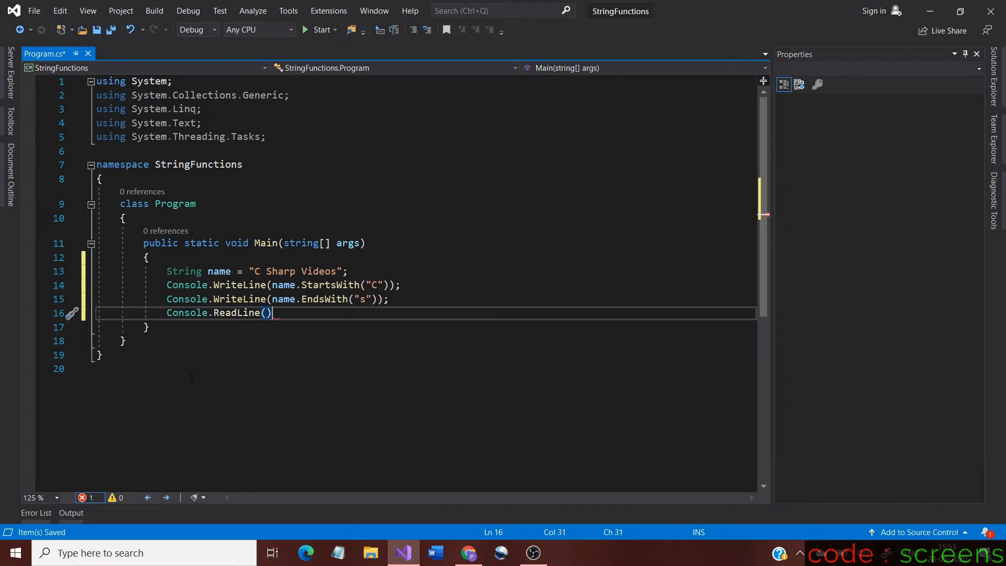
text(;)
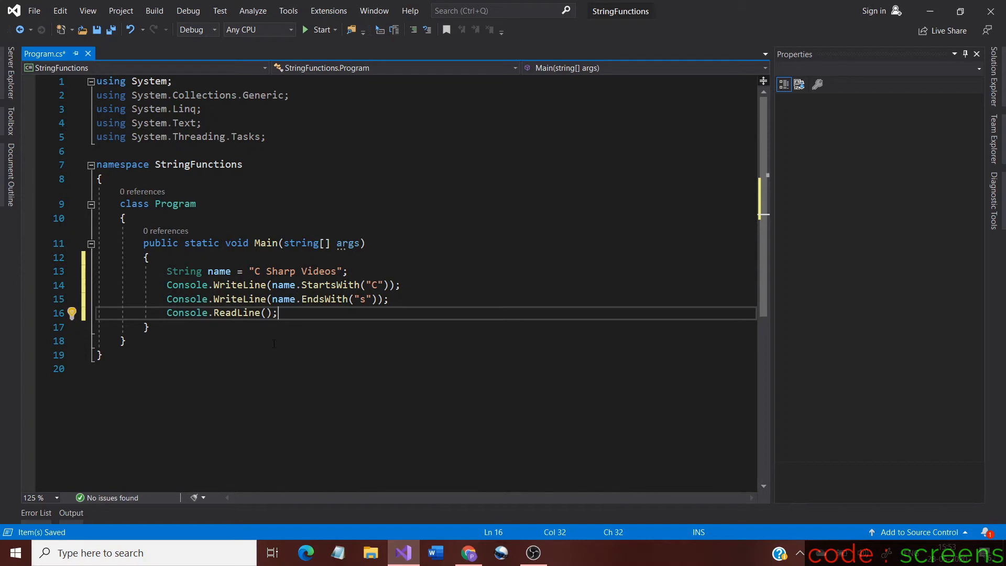
mouse_move(354, 225)
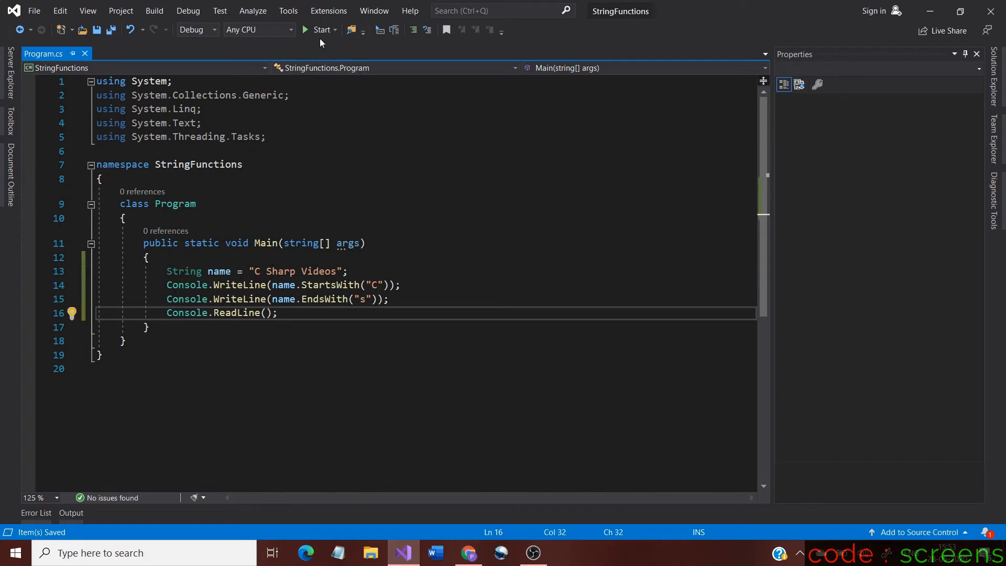
mouse_move(321, 30)
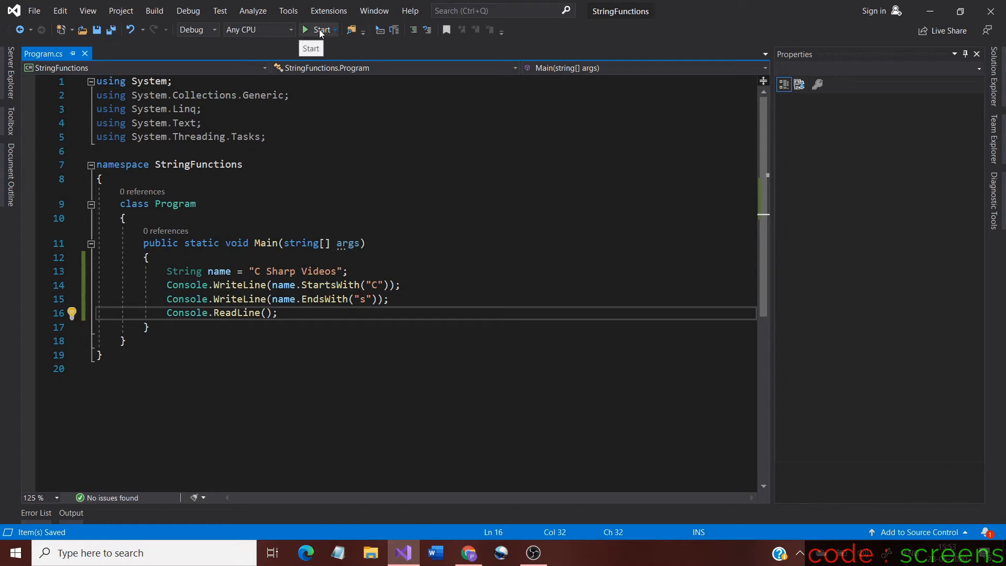
click(320, 29)
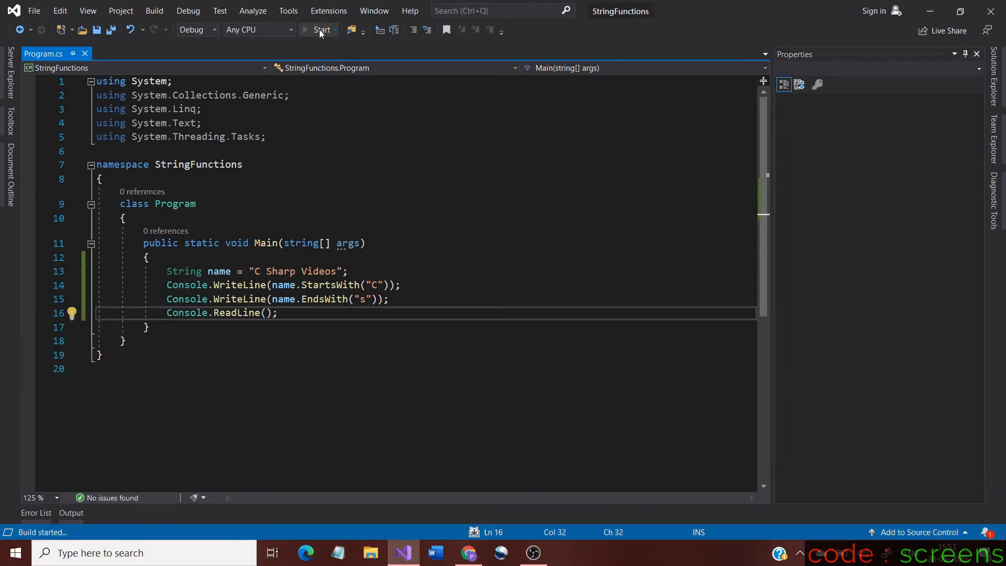
click(319, 30)
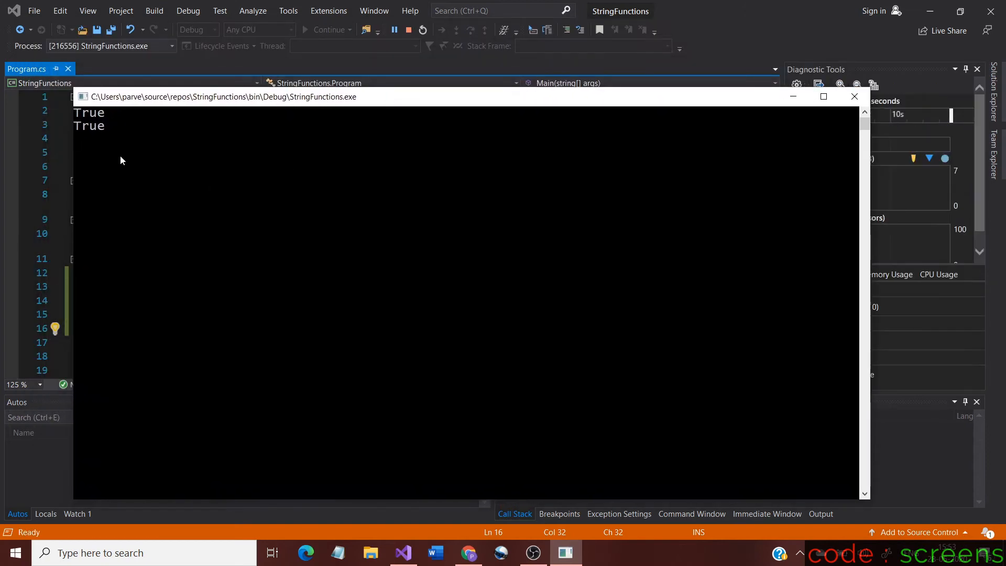
mouse_move(109, 132)
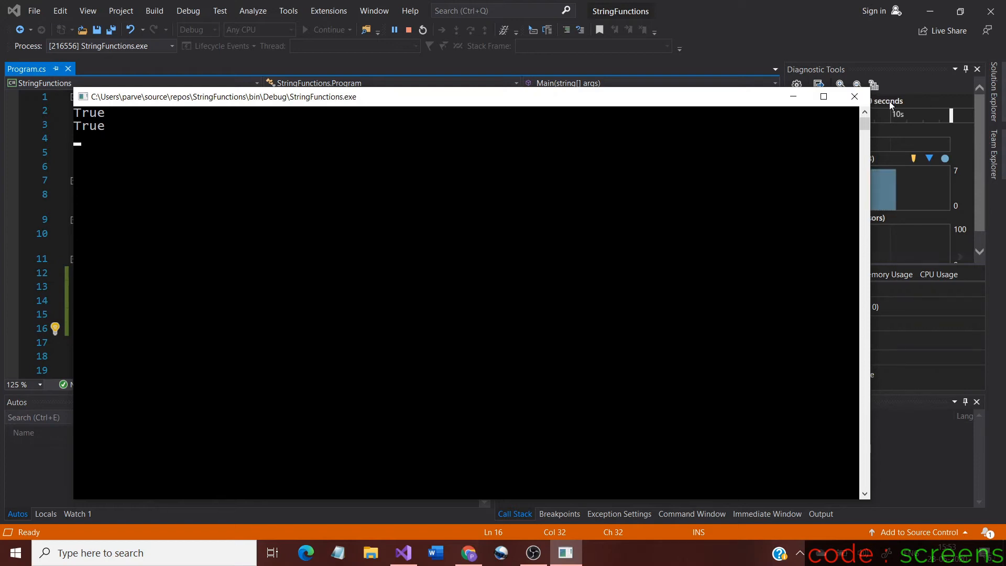
mouse_move(854, 96)
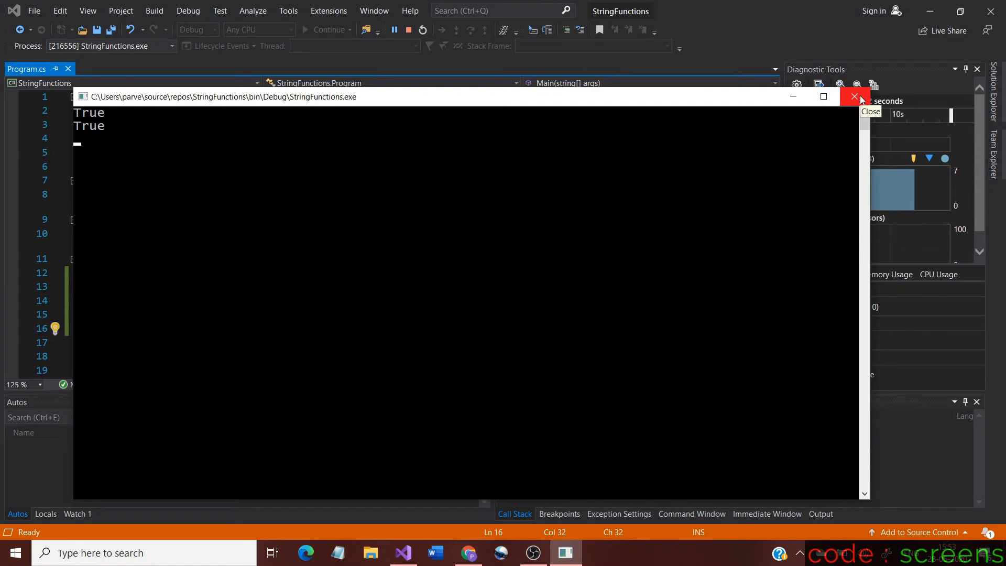
click(854, 96)
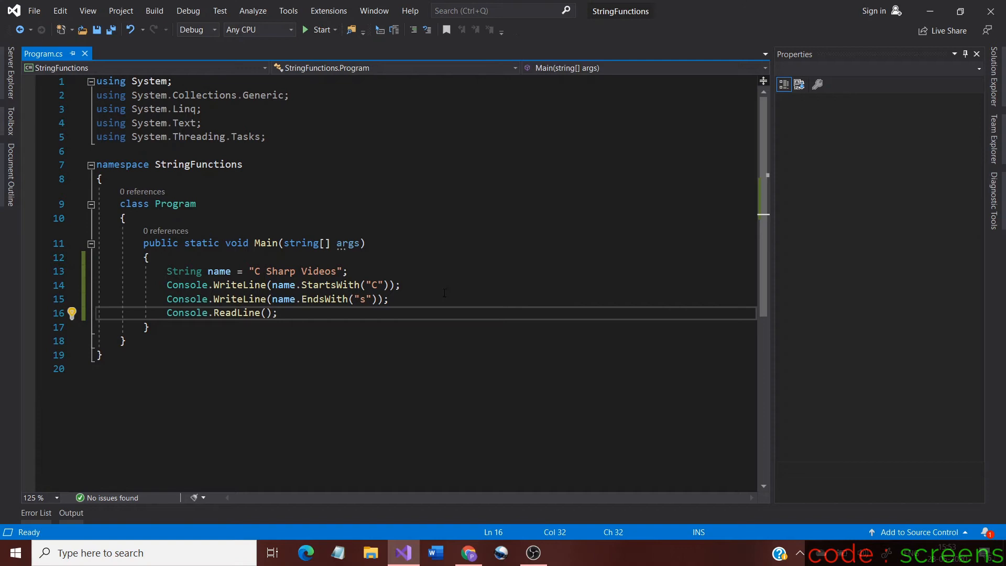
mouse_move(329, 404)
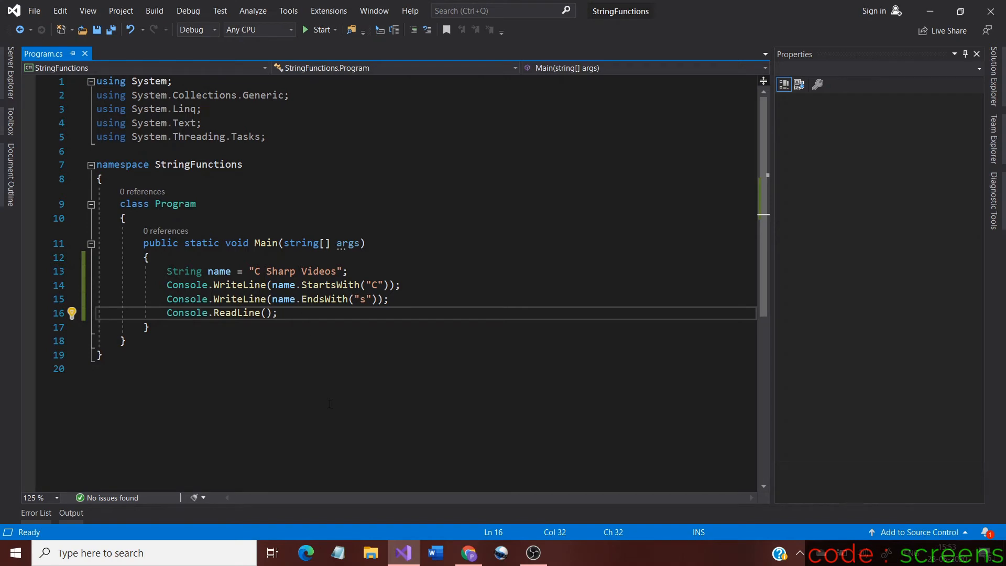
mouse_move(183, 271)
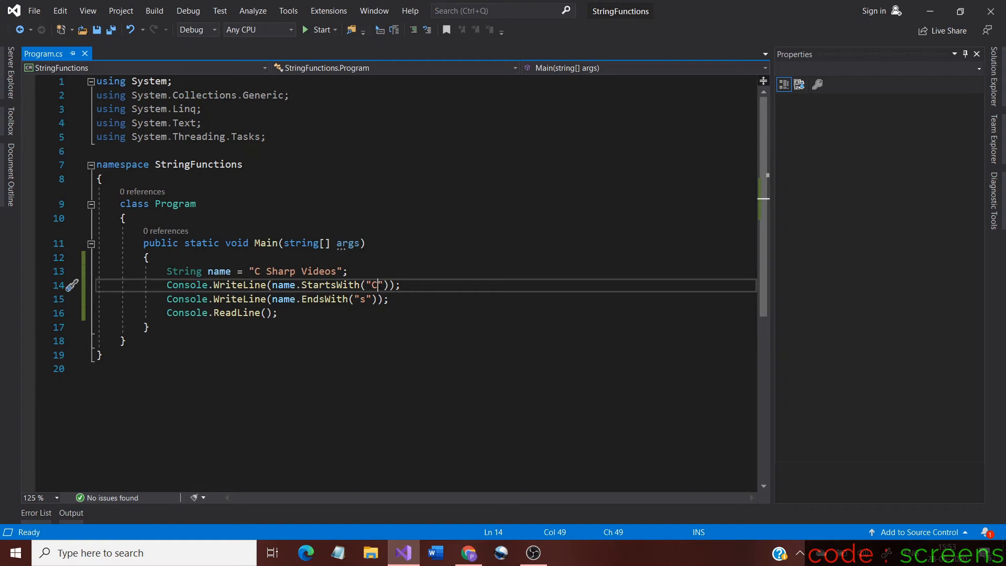
Change the StartsWith argument to "B" and the EndsWith argument to "k"
key(Backspace)
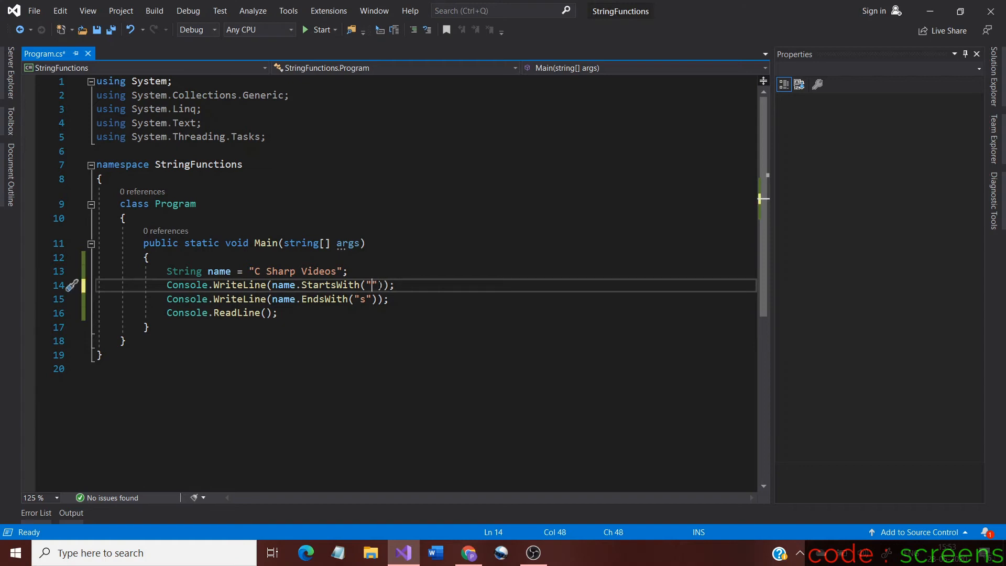
text(B)
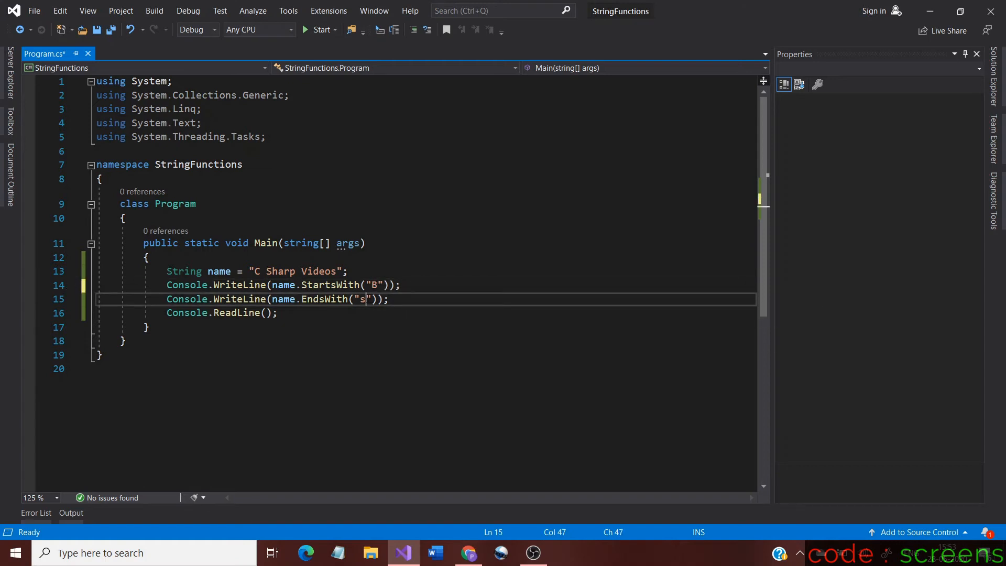
key(backspace)
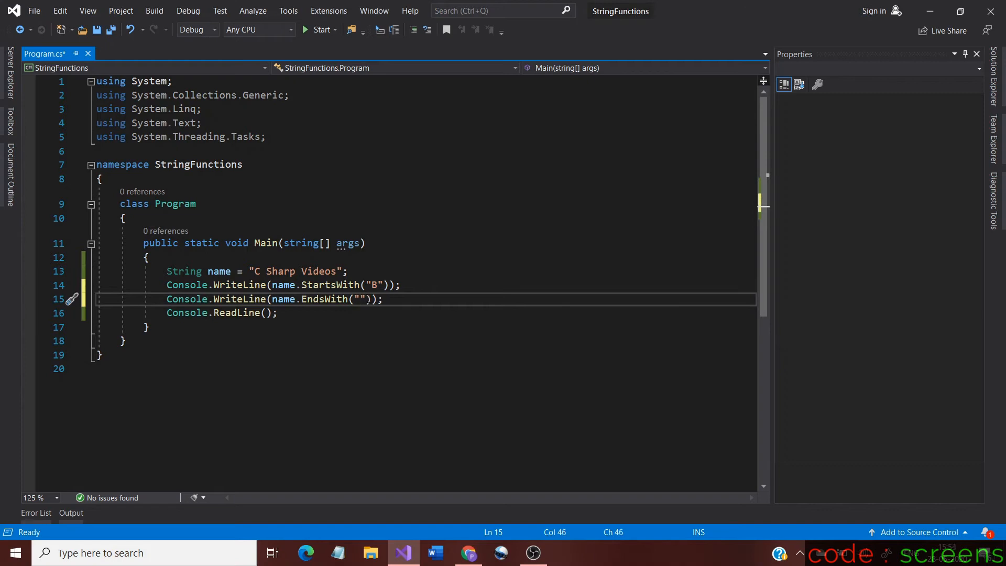
text(k)
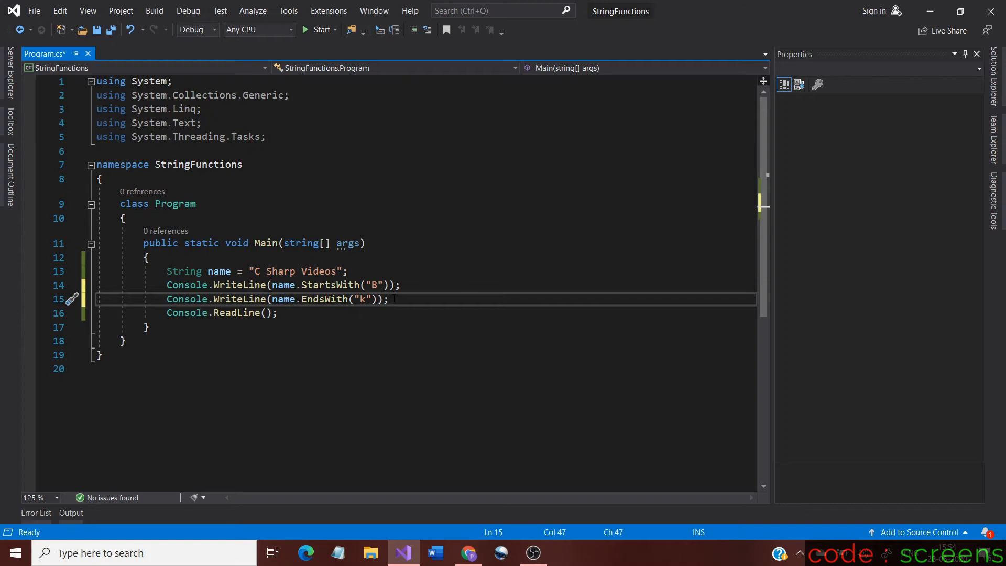
mouse_move(314, 30)
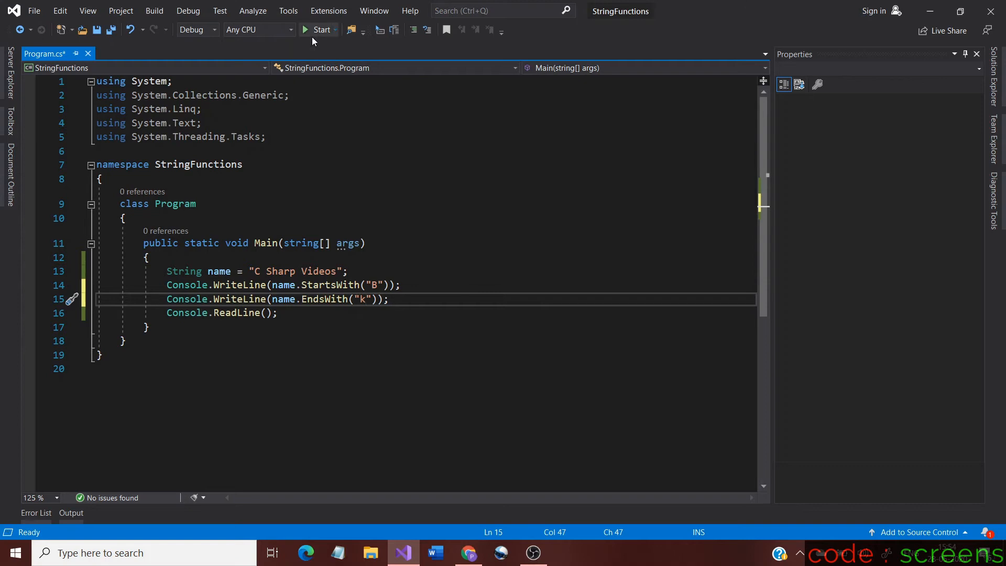
Run the program, see False False, and close the console
click(319, 30)
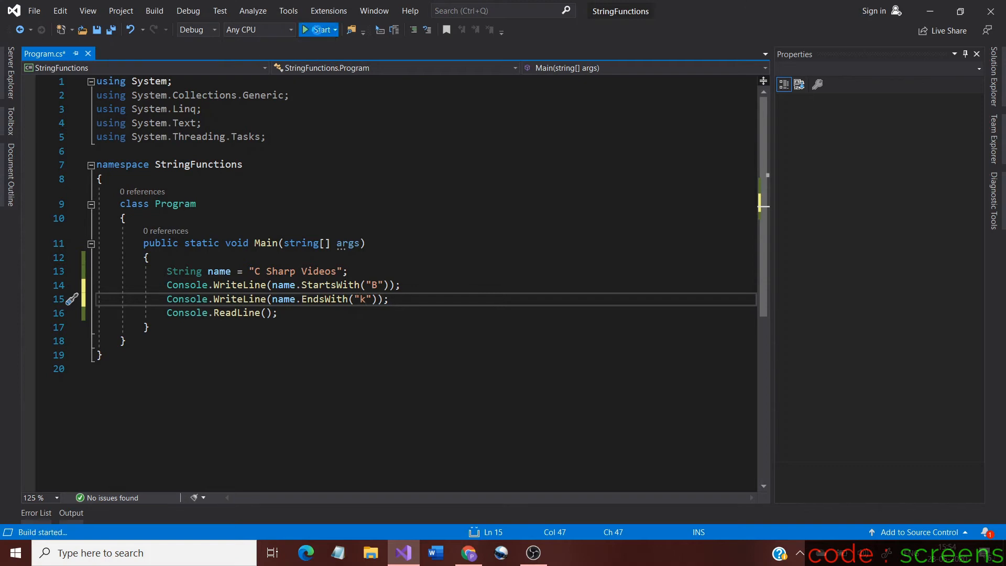
click(319, 29)
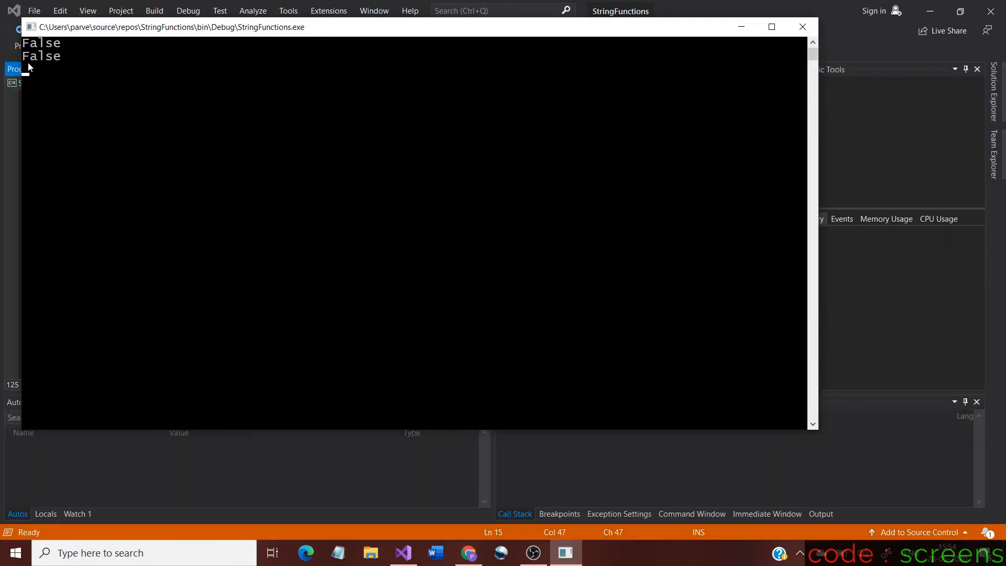
mouse_move(802, 27)
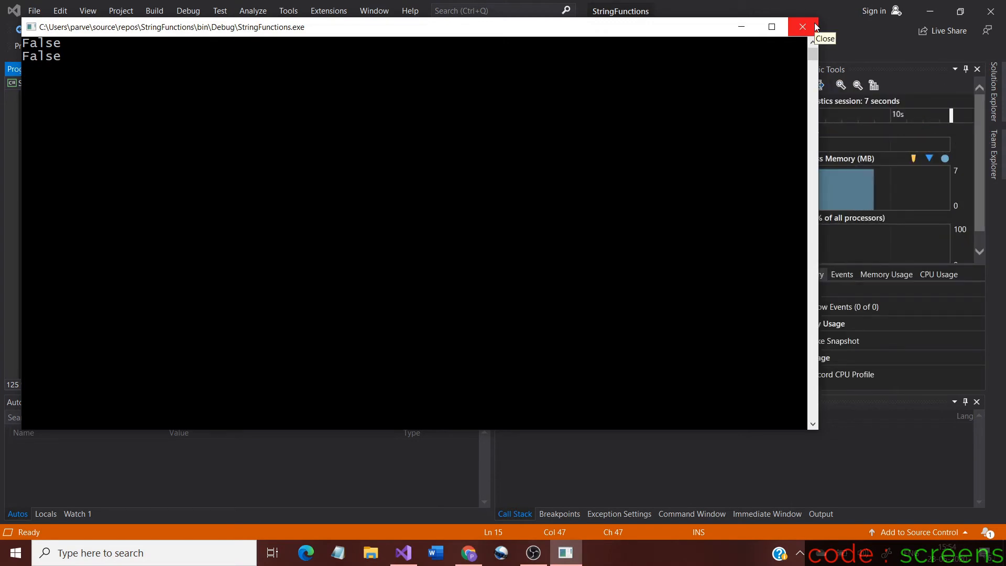
click(801, 27)
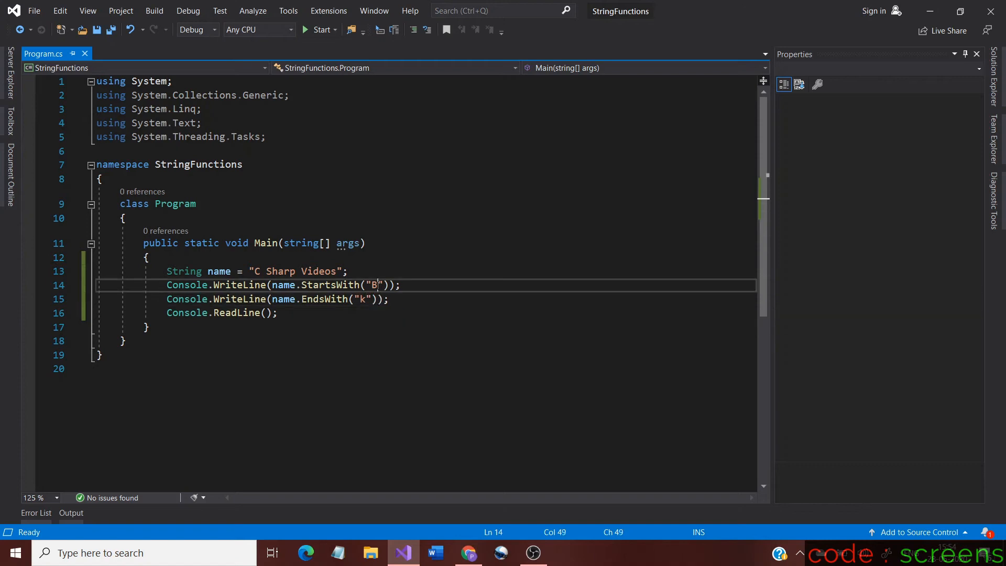
Change the StartsWith argument to "C Sh" and EndsWith to "eos"
key(Backspace)
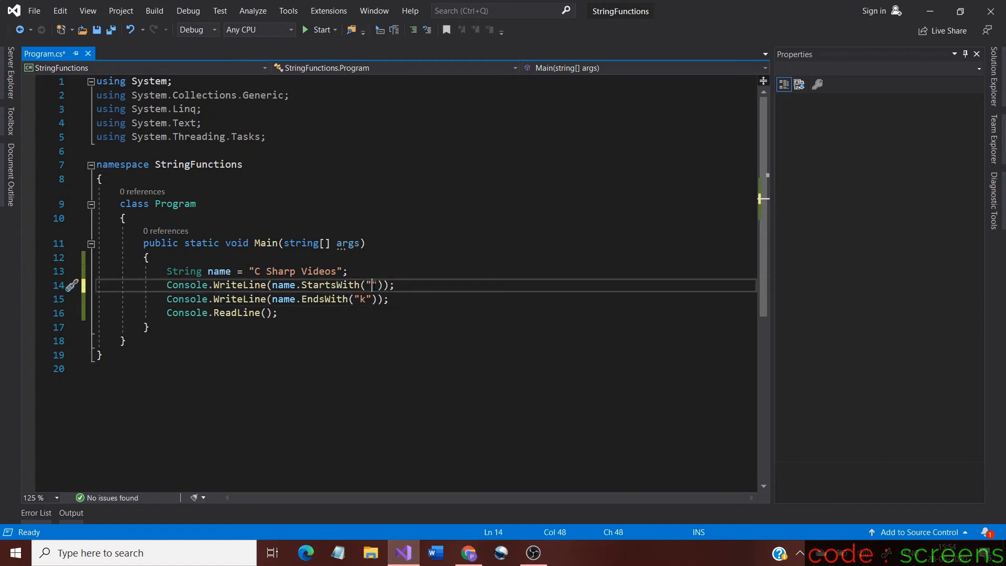
text(C)
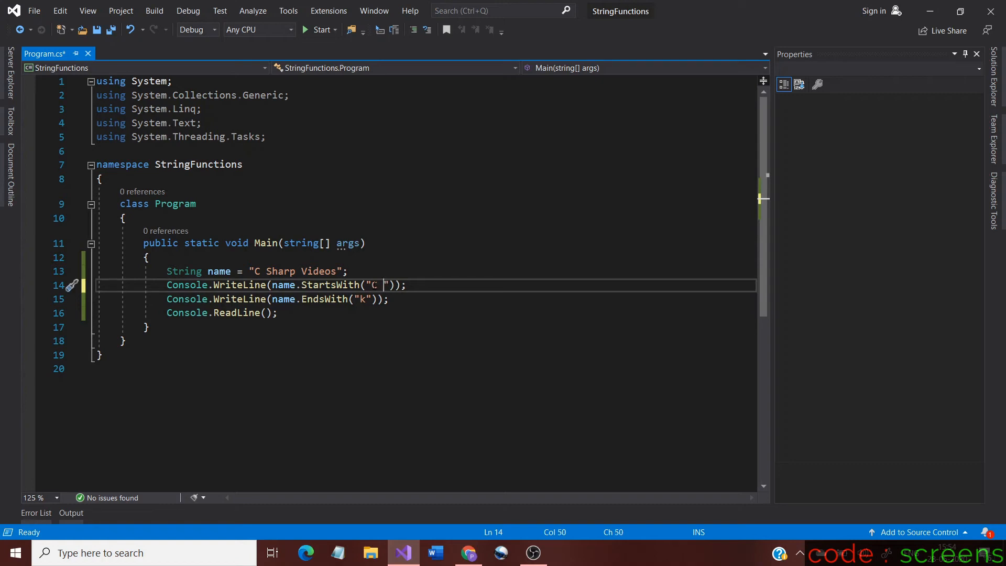
text(Sh)
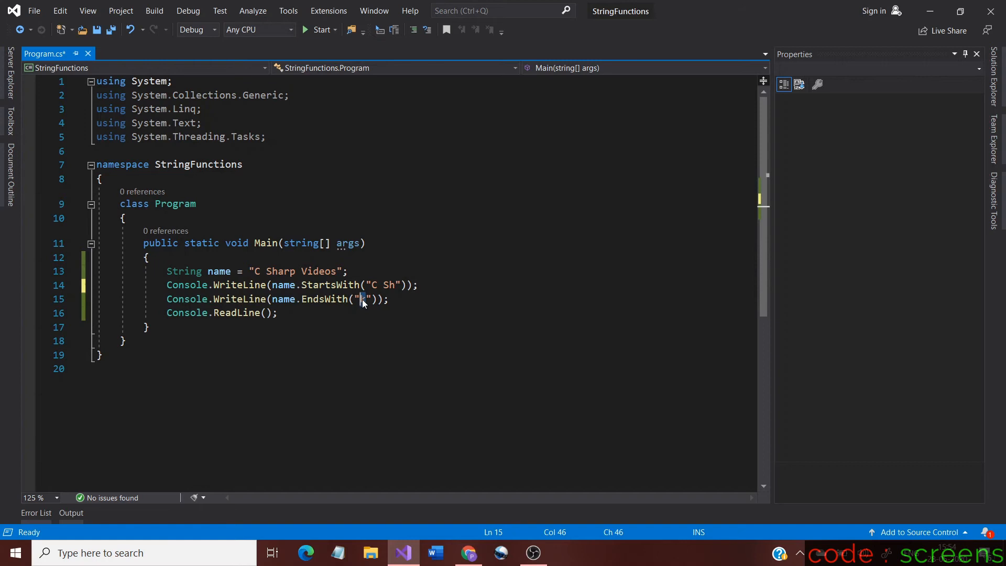
mouse_move(360, 299)
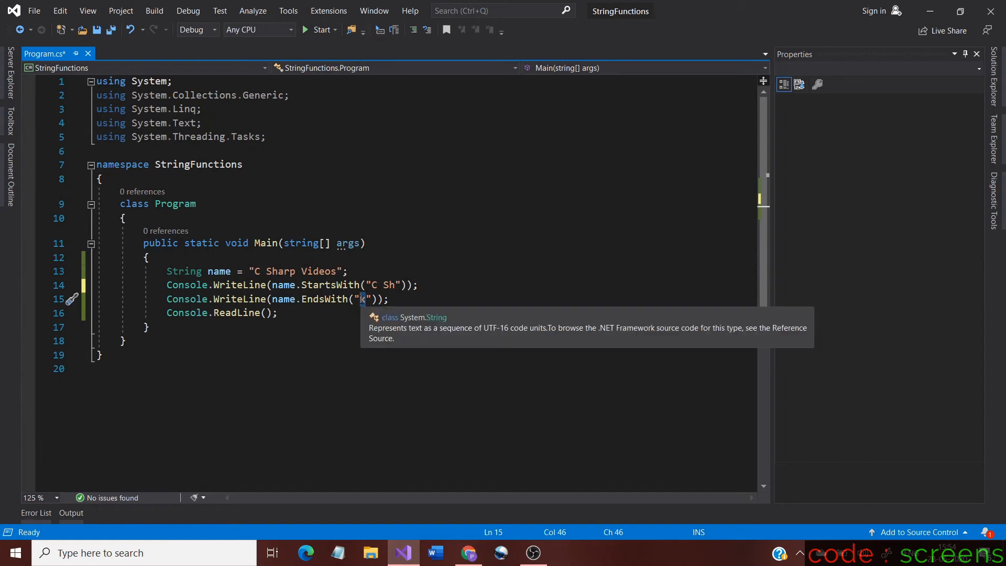
text(eo)
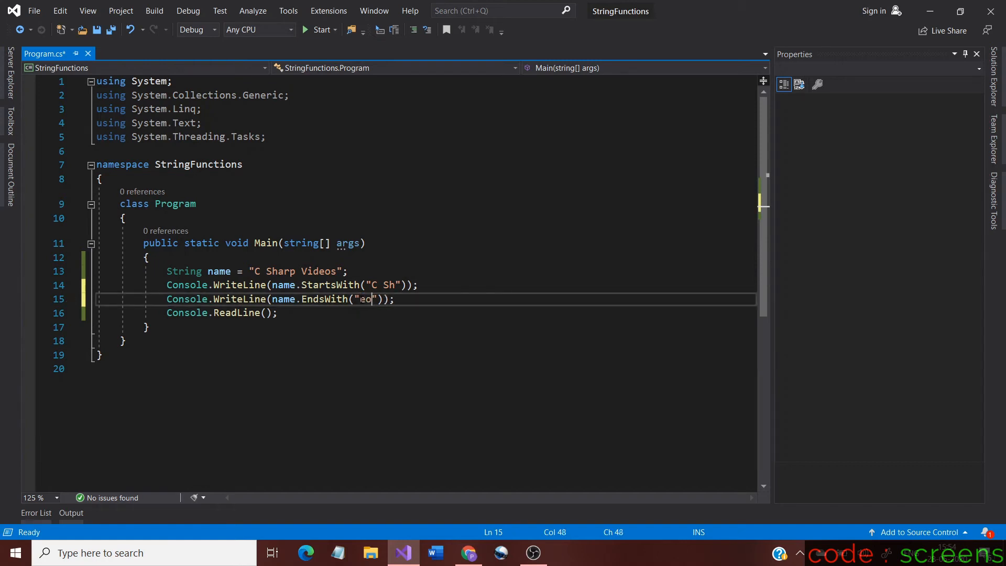
text(s)
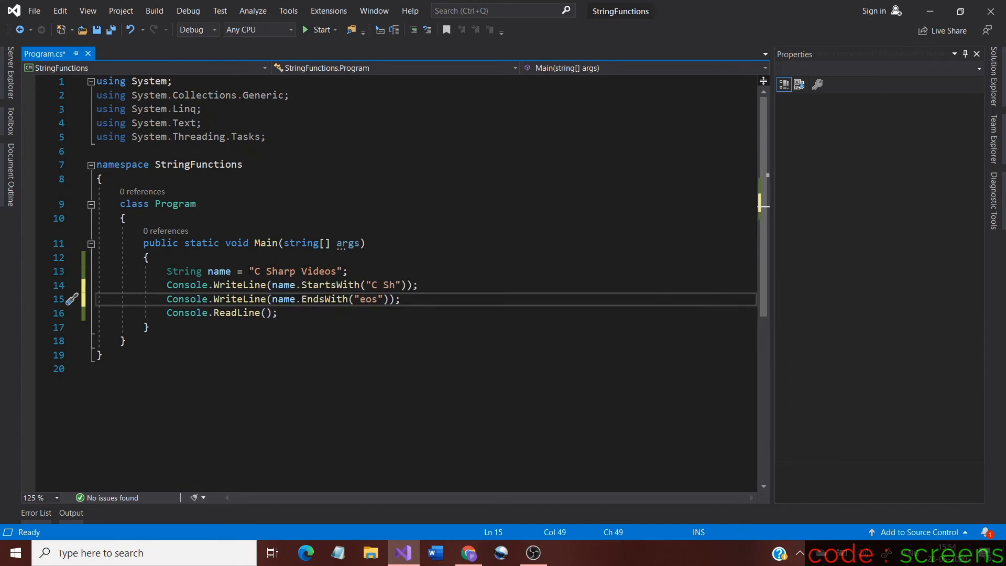
mouse_move(321, 30)
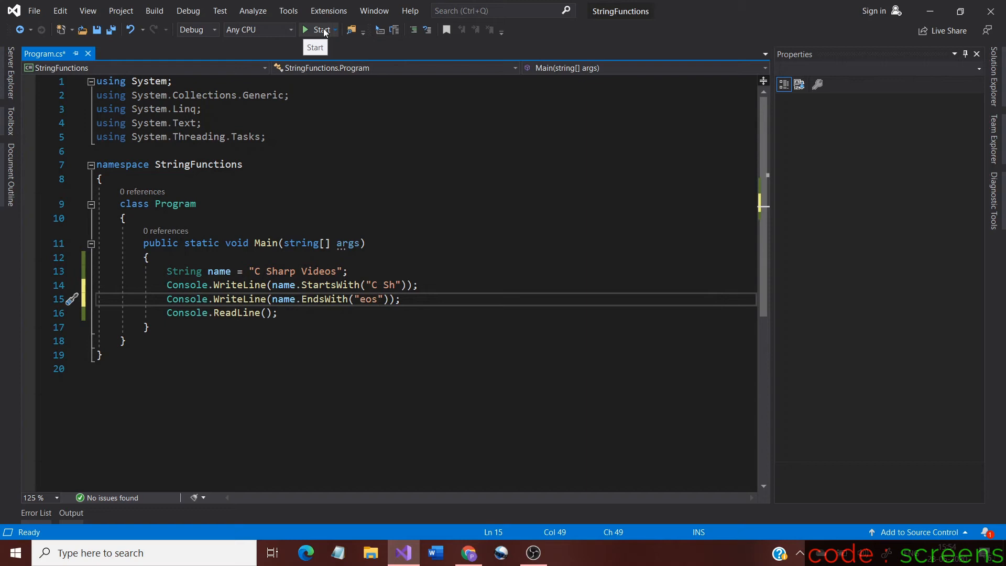
Run the program, get True True, and close the console window
click(319, 30)
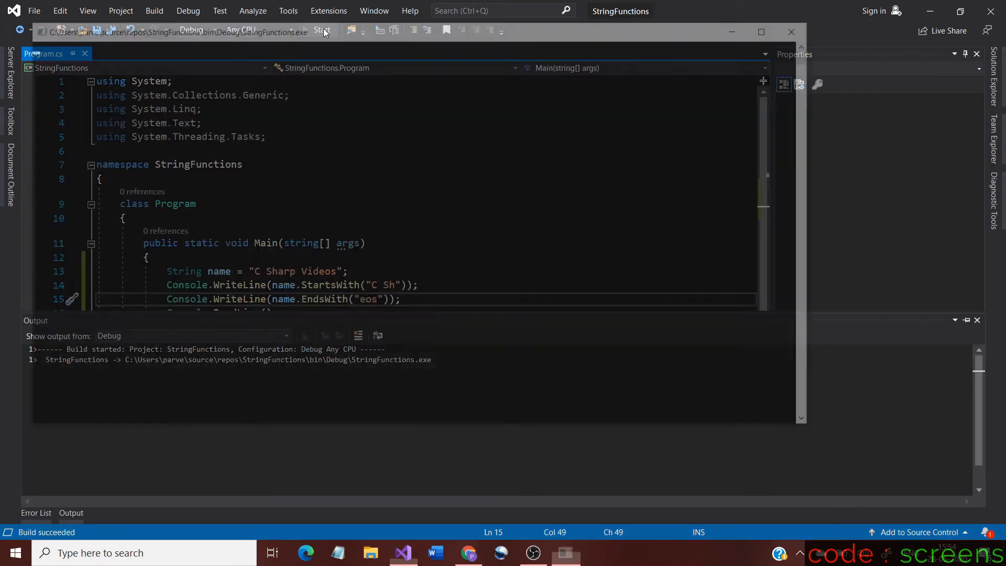
click(321, 31)
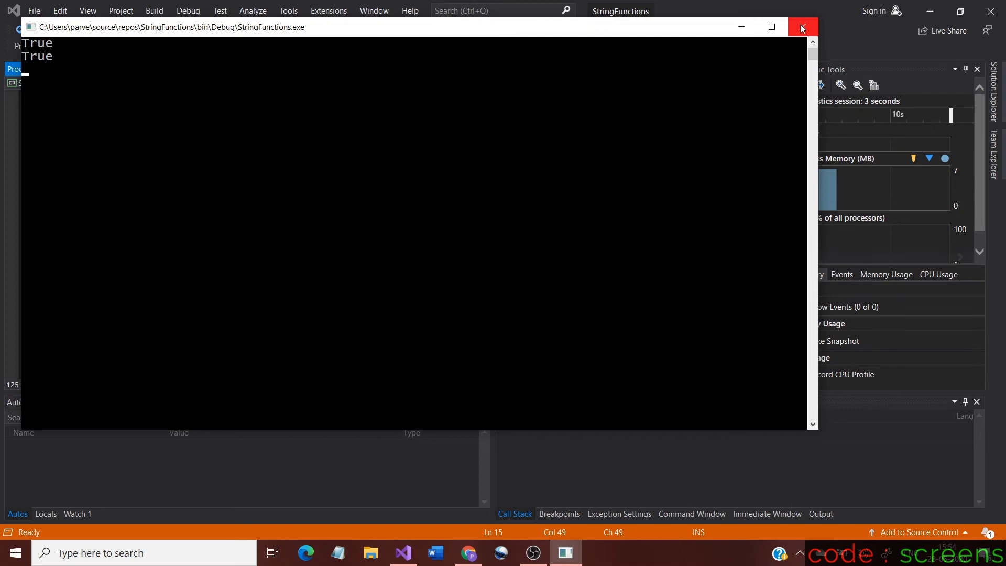
click(802, 27)
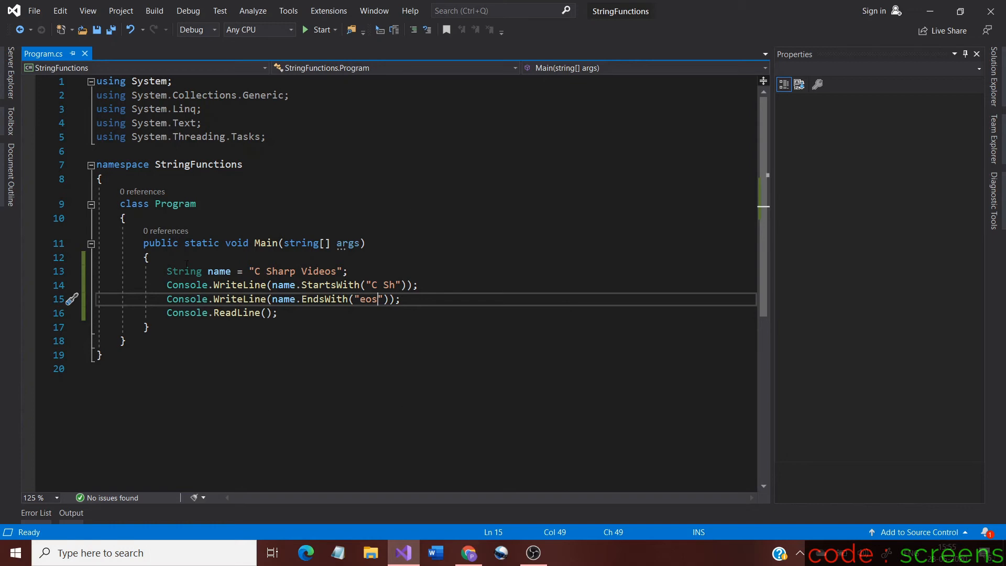
mouse_move(215, 413)
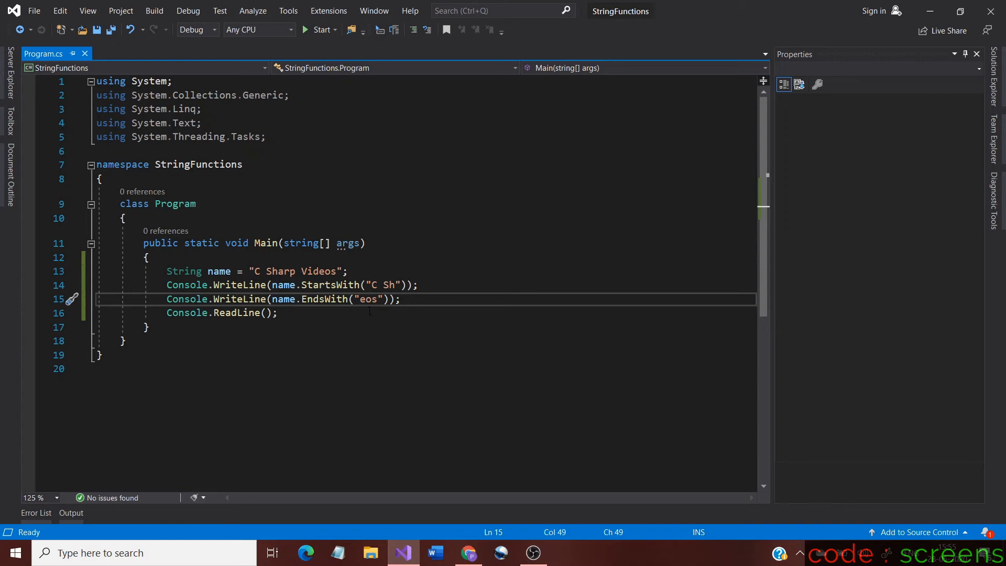
Edit the checks to StartsWith("c Sh") and EndsWith("eoS"), save, and start the program
click(380, 285)
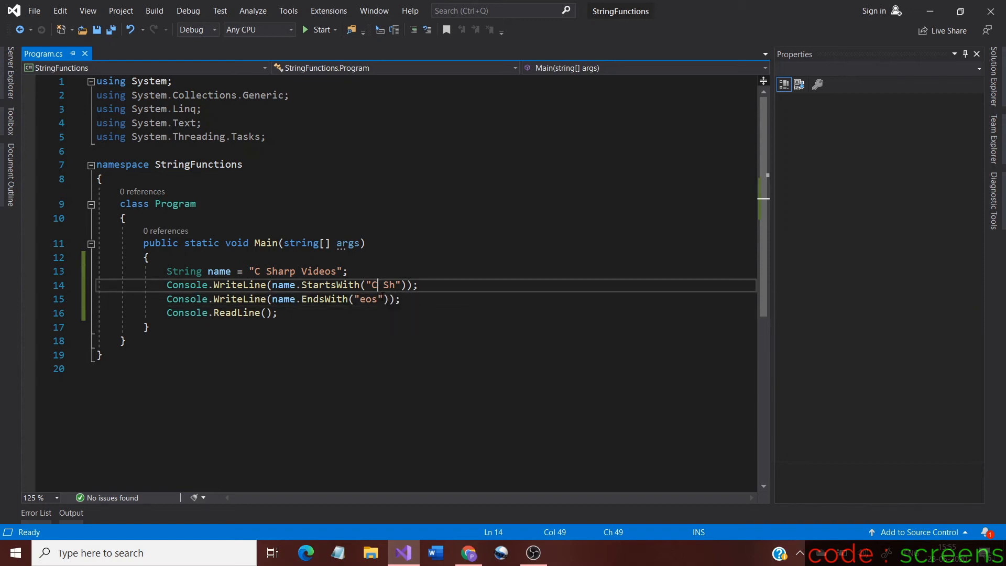
key(Backspace)
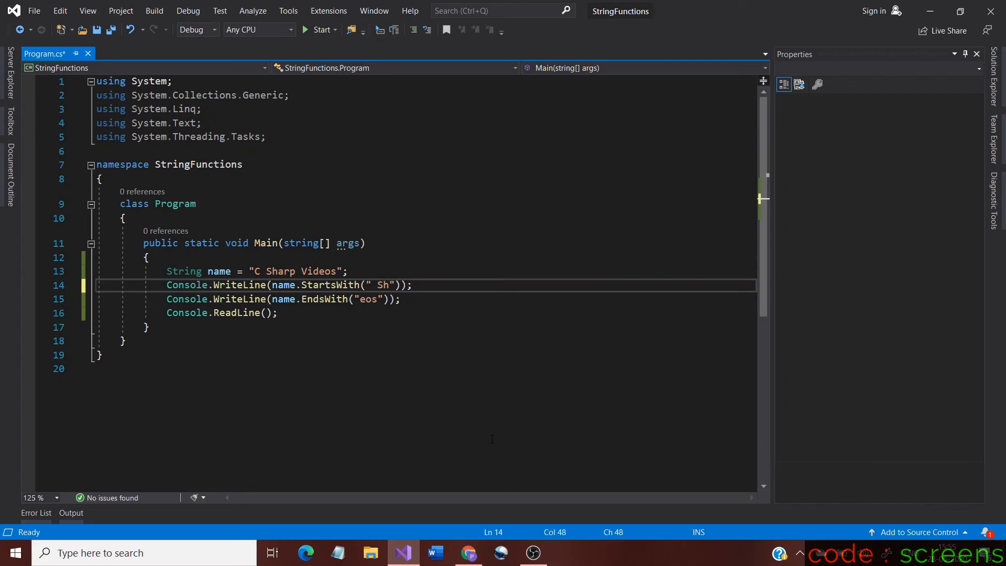
text(c)
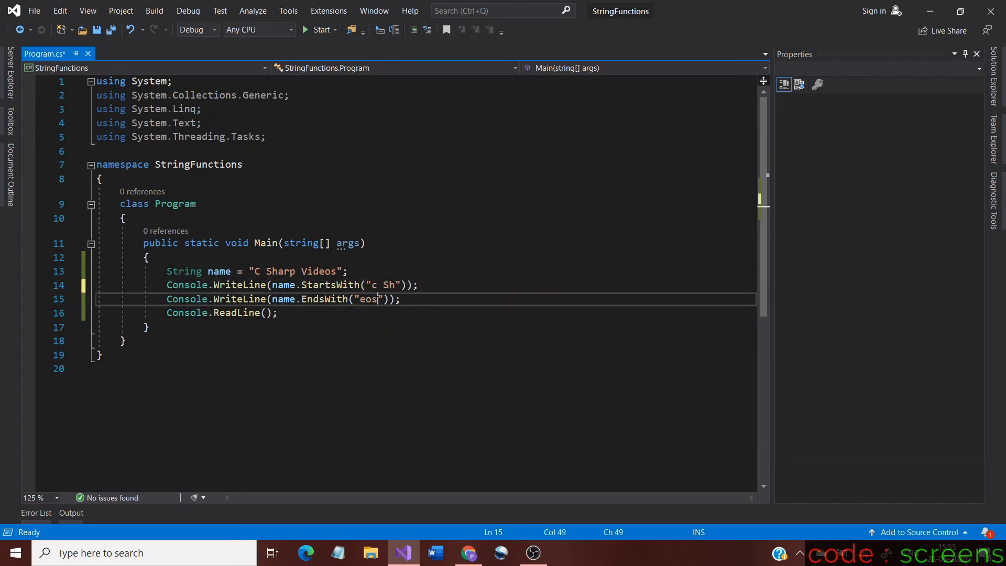
key(Backspace)
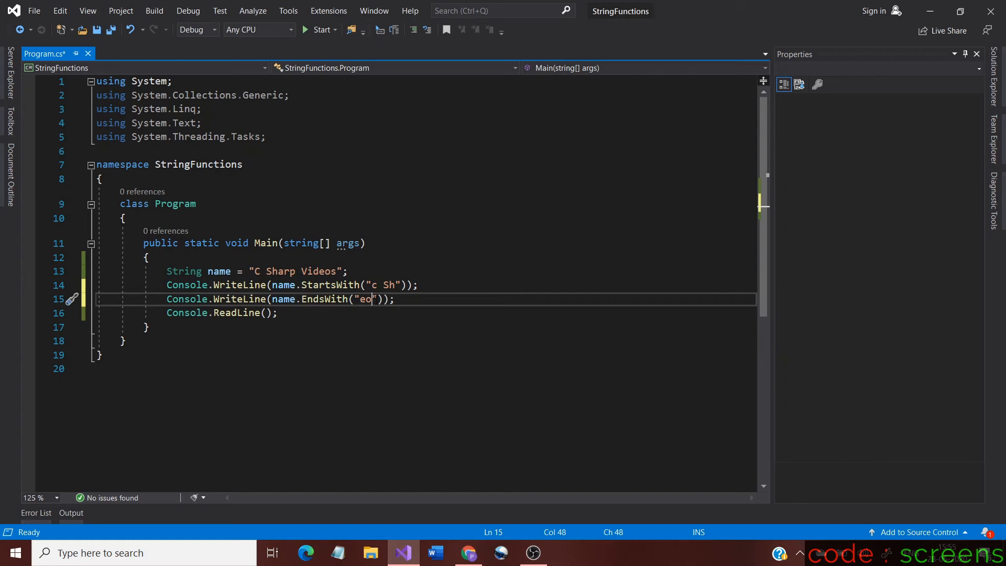
text(S)
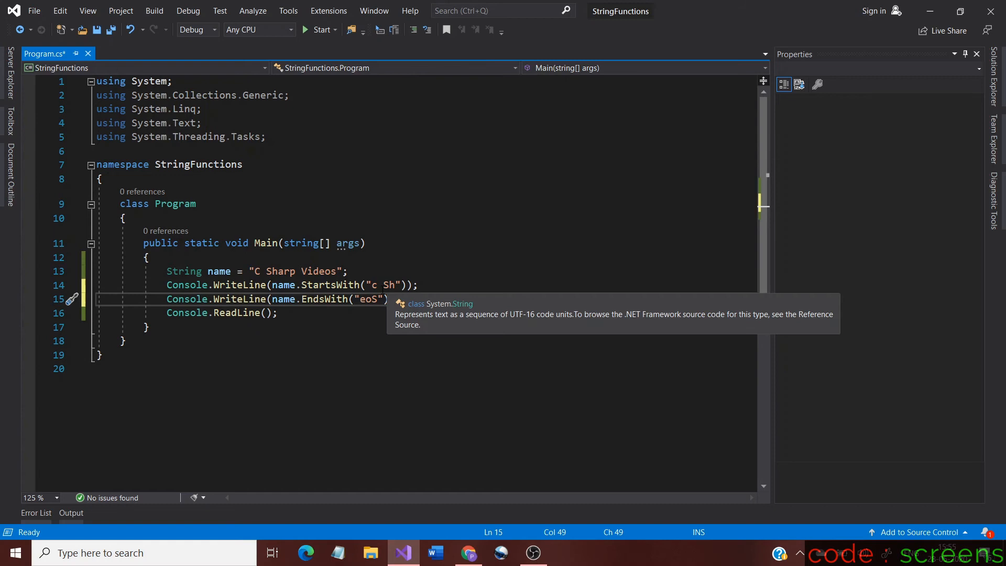
mouse_move(336, 158)
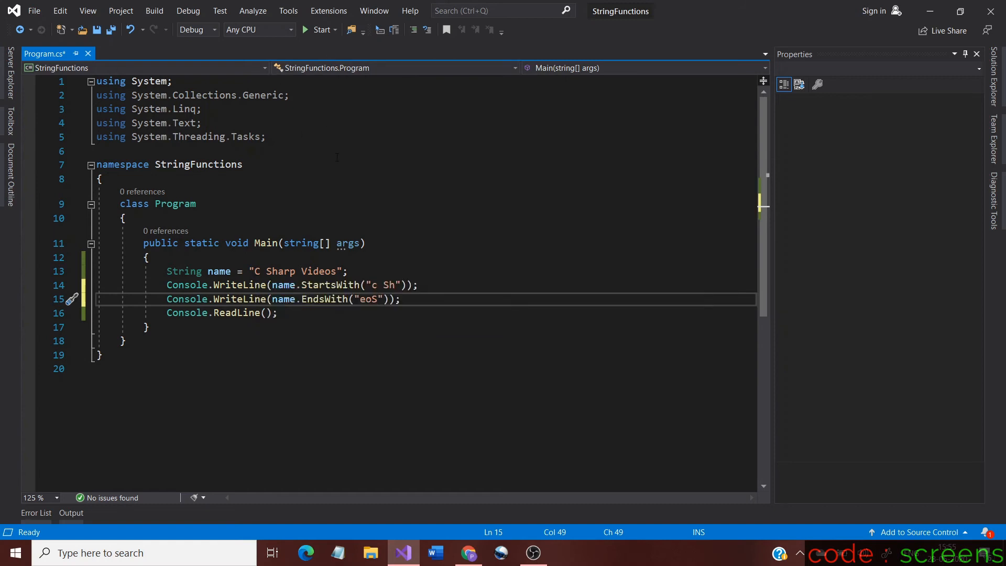
key(ctrl+s)
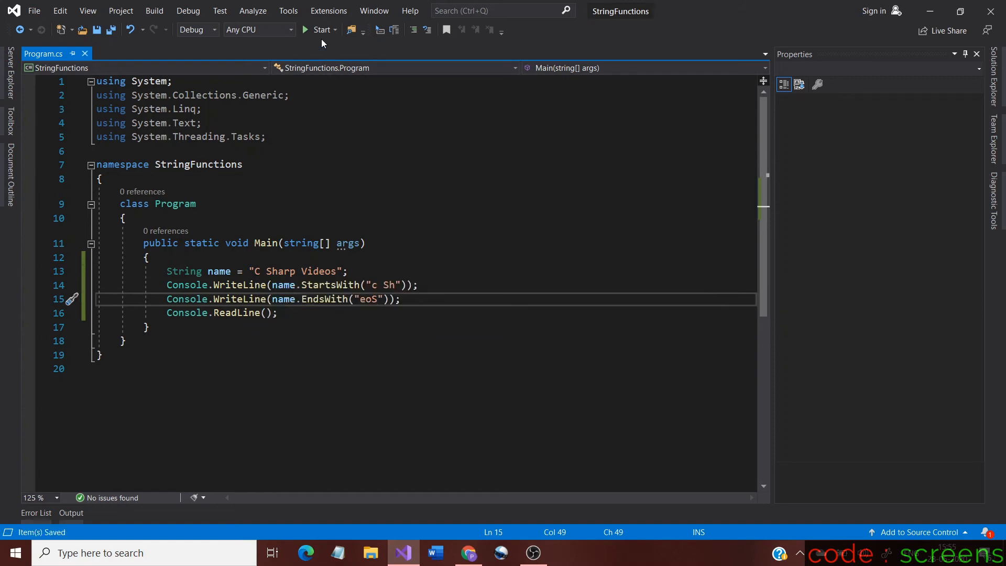
click(321, 30)
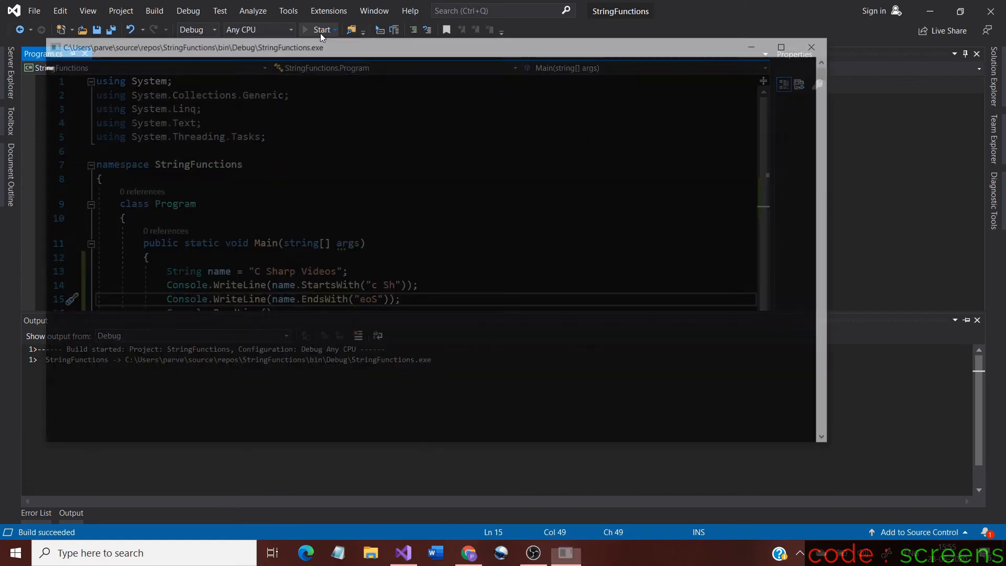
Run the case-mismatched checks, see False False, and close the console
click(321, 29)
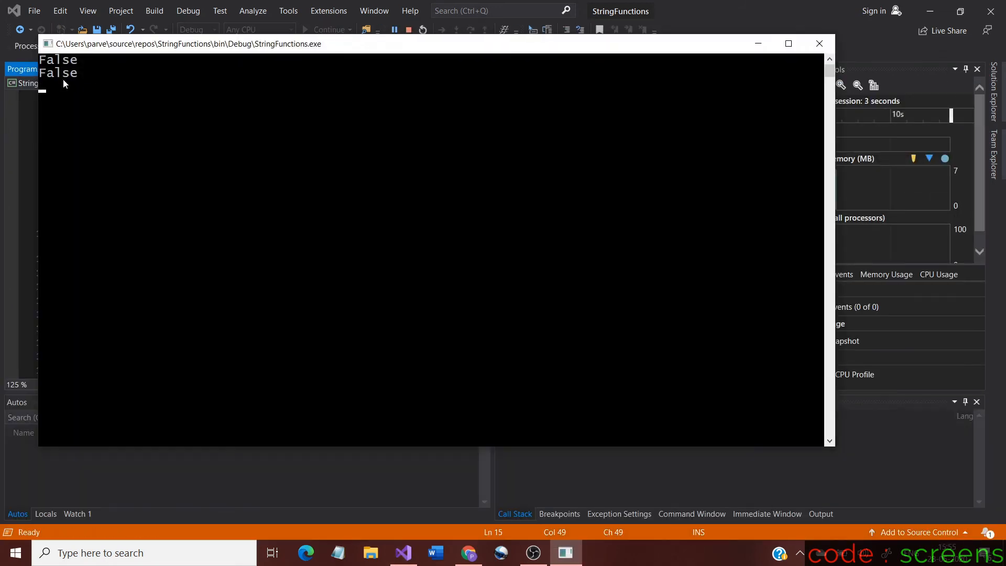
mouse_move(798, 72)
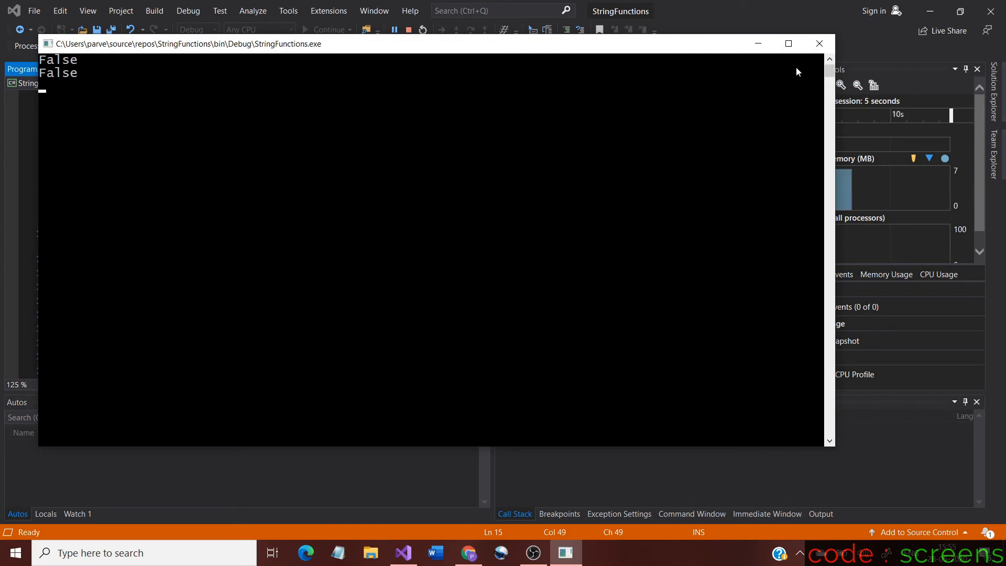
mouse_move(824, 86)
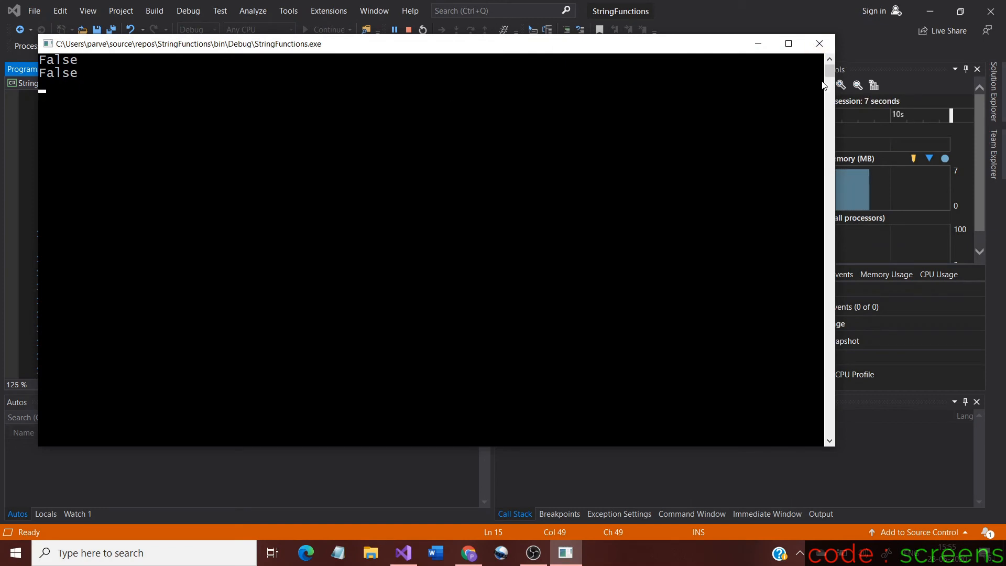
mouse_move(820, 44)
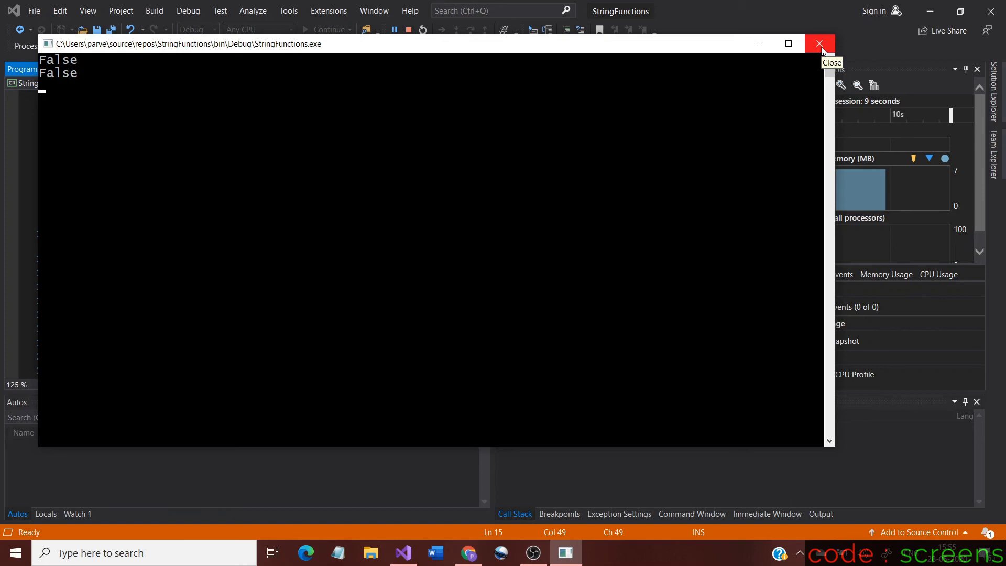
click(819, 43)
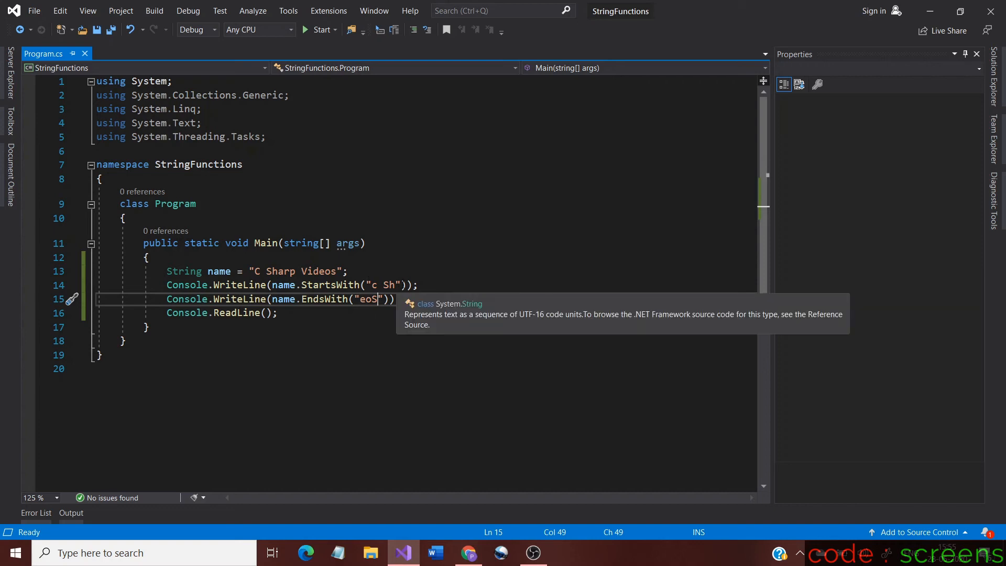
Append ", true," after "c Sh" in the line 14 StartsWith call
click(398, 285)
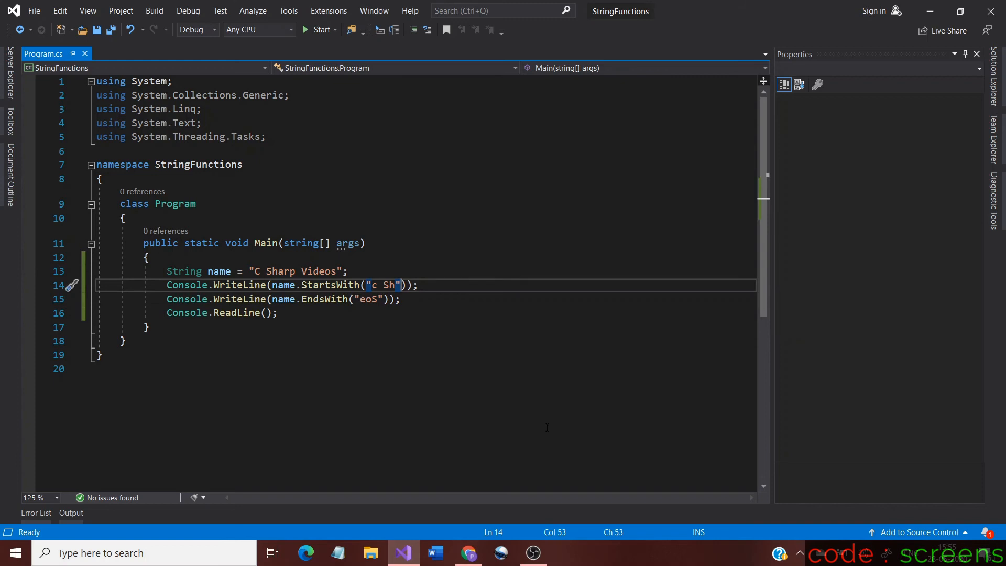
text(,)
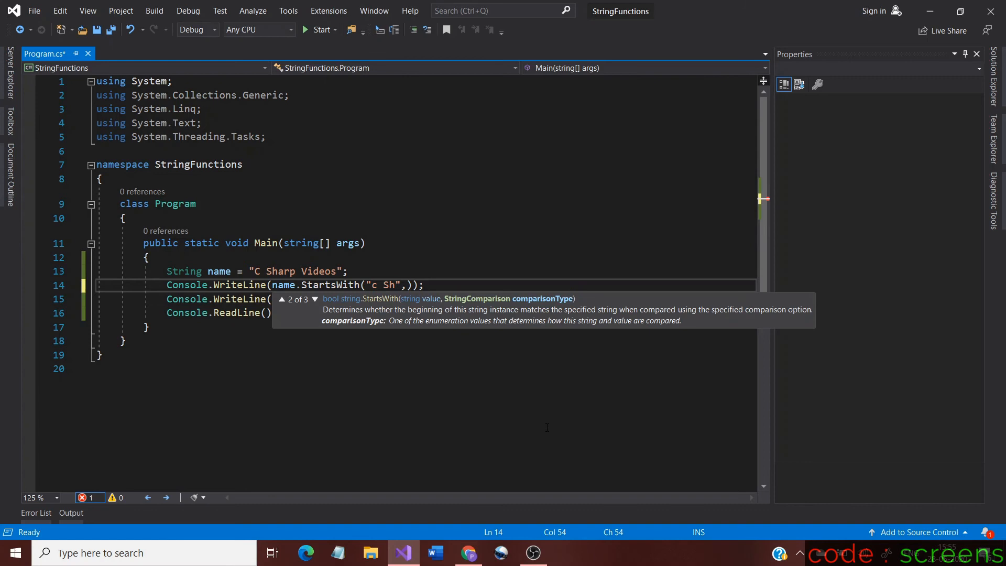
text(true)
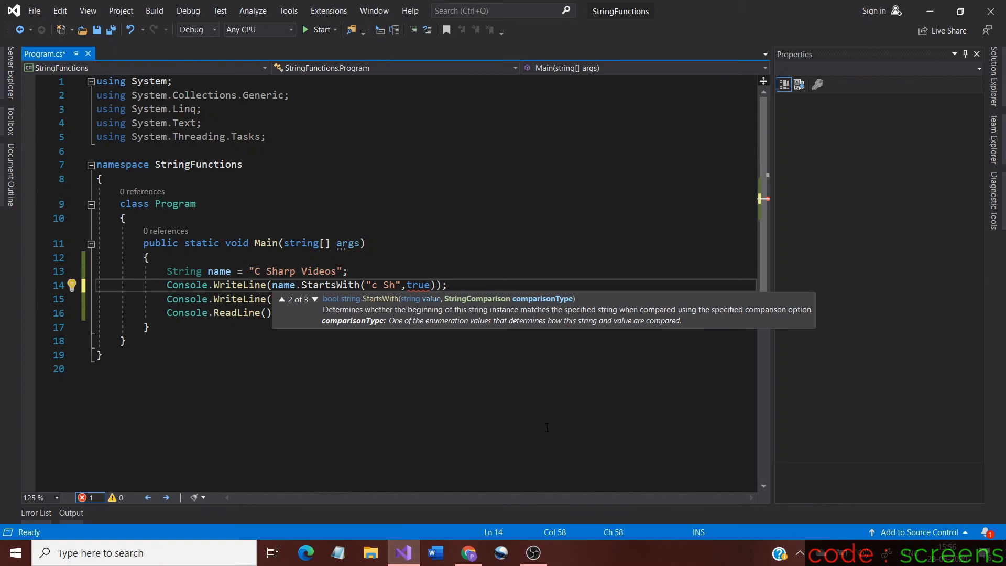
text(,)
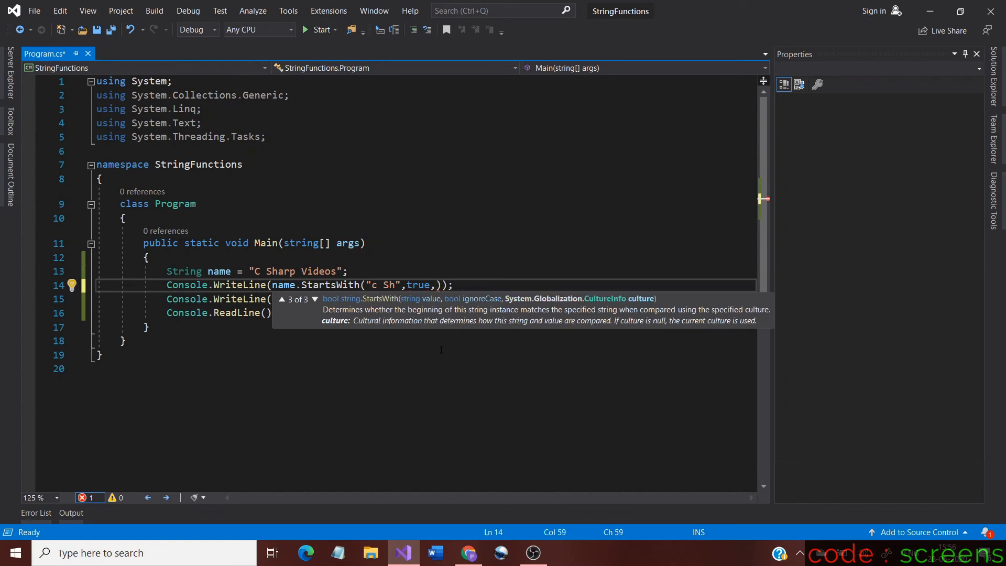
mouse_move(635, 305)
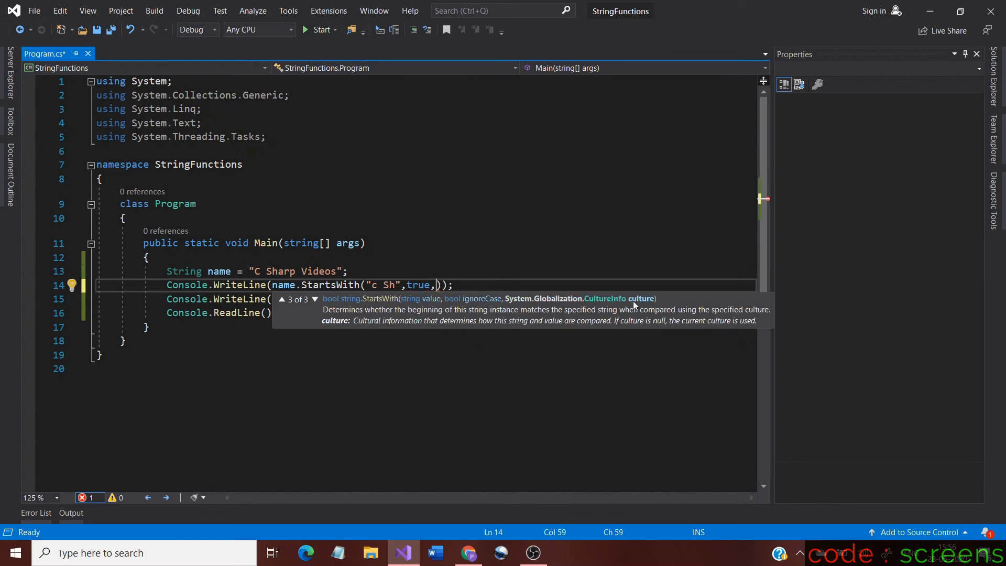
mouse_move(440, 327)
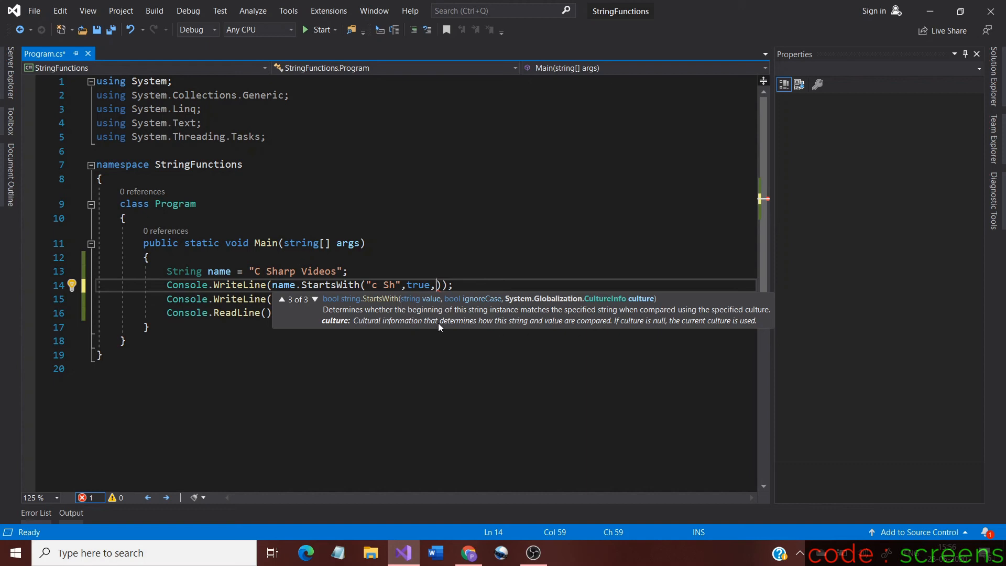
mouse_move(420, 307)
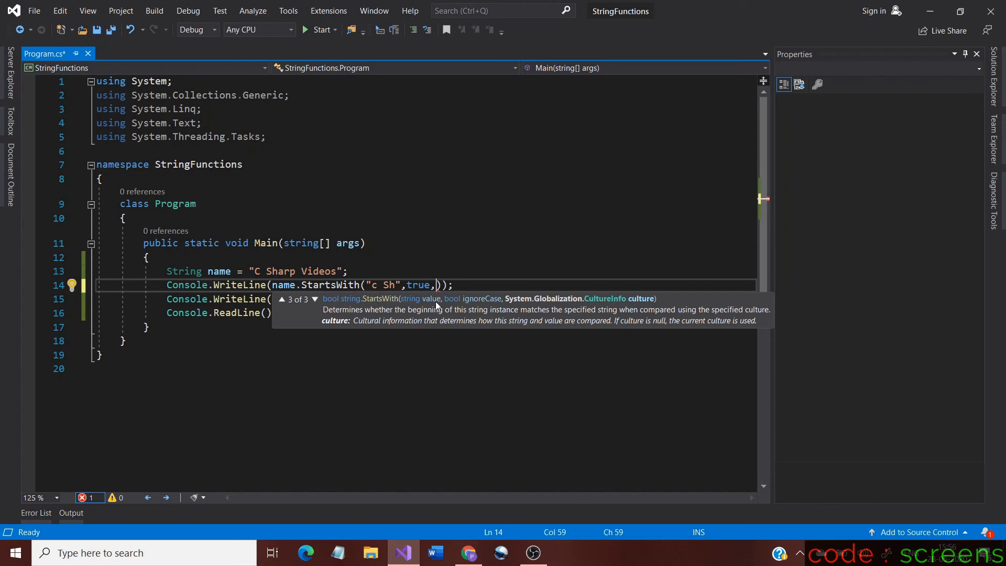
mouse_move(458, 309)
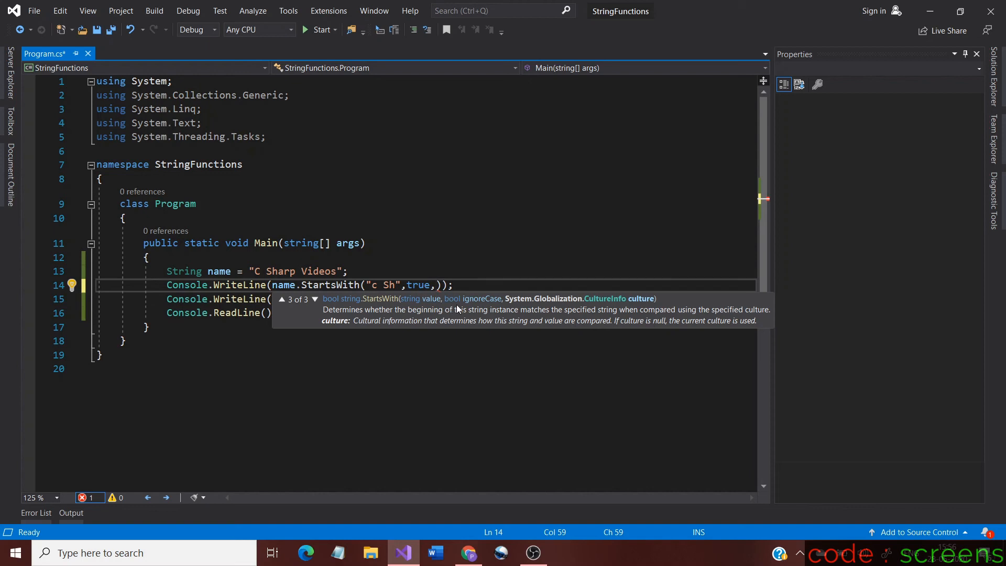
mouse_move(477, 302)
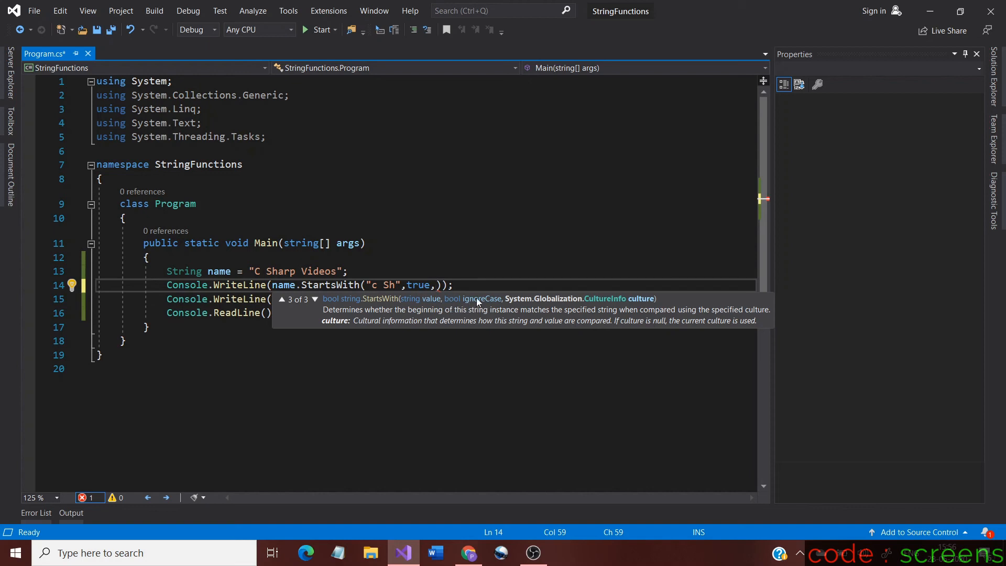
mouse_move(481, 307)
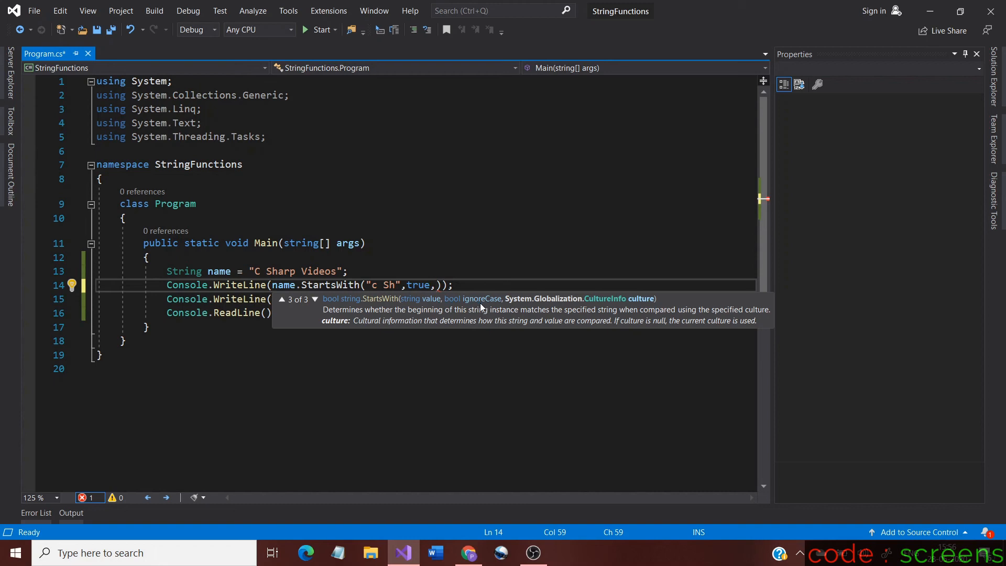
mouse_move(454, 311)
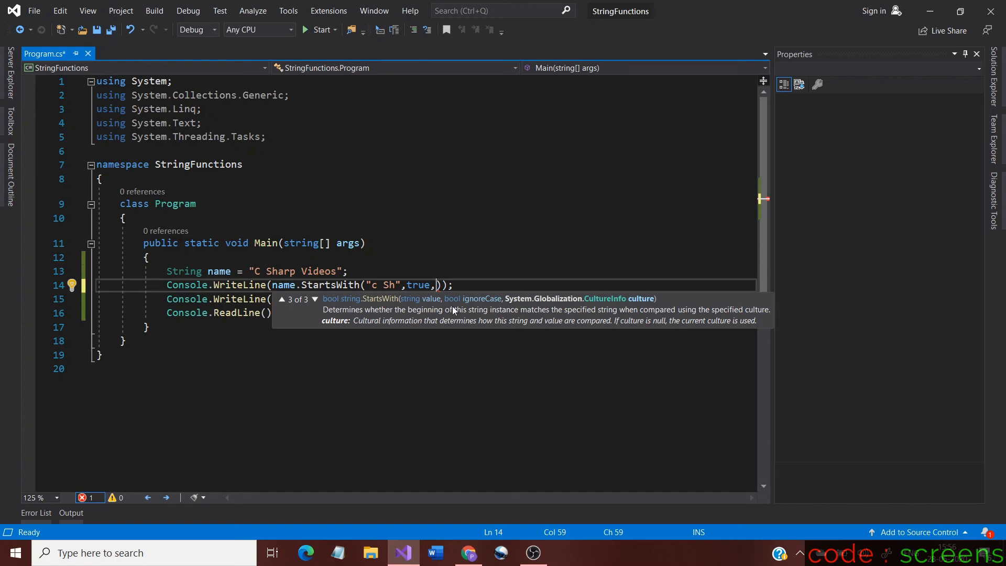
mouse_move(487, 308)
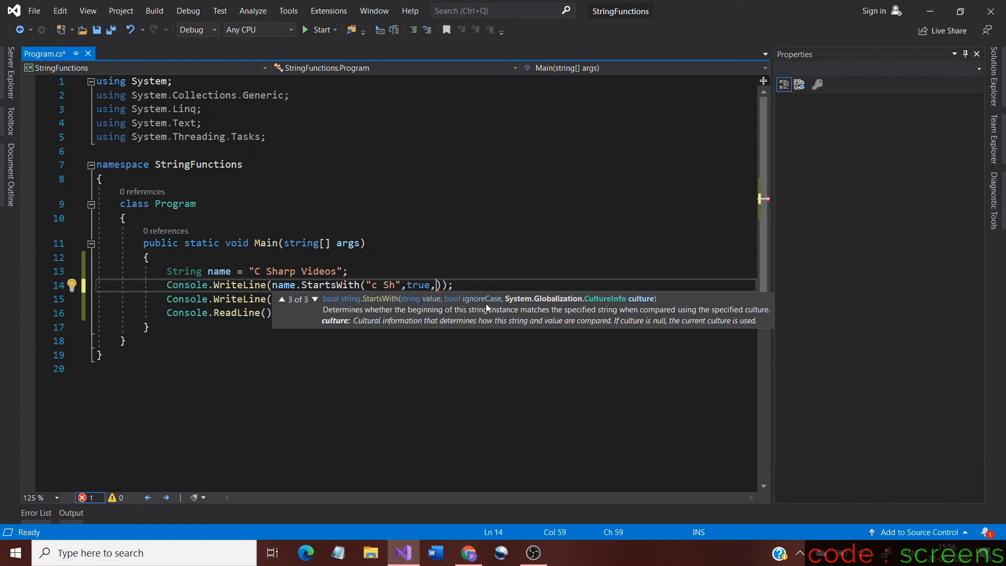
mouse_move(624, 310)
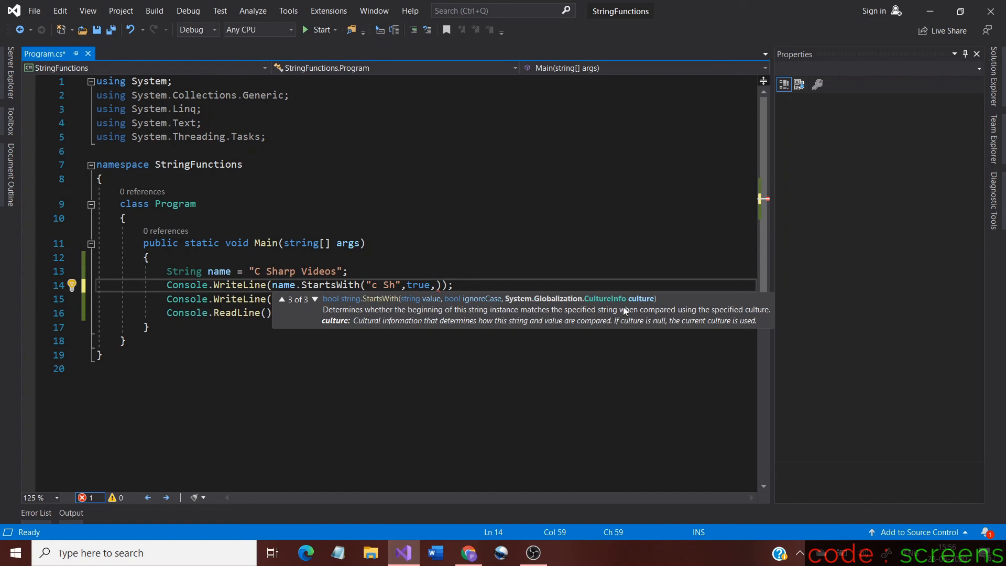
mouse_move(649, 309)
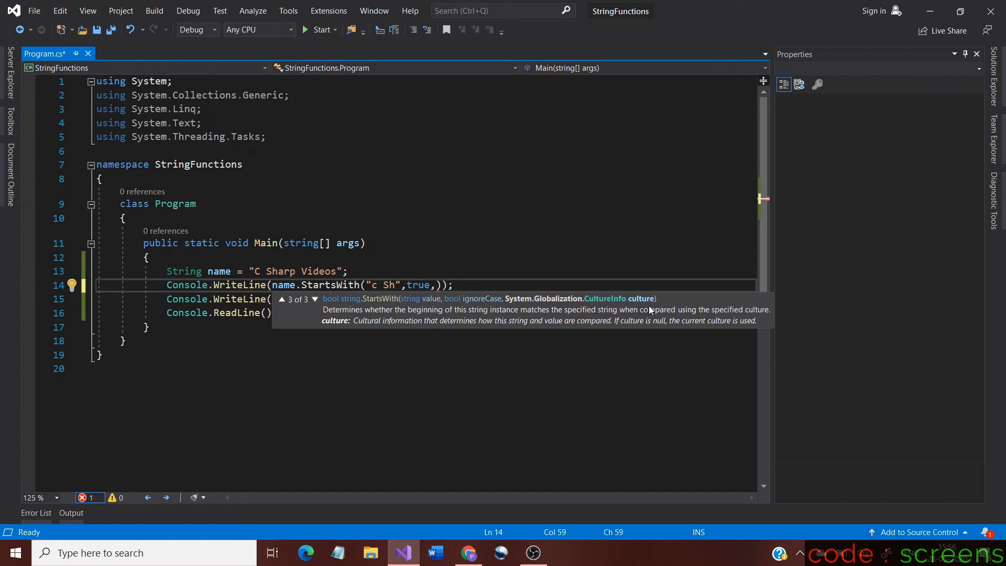
mouse_move(398, 317)
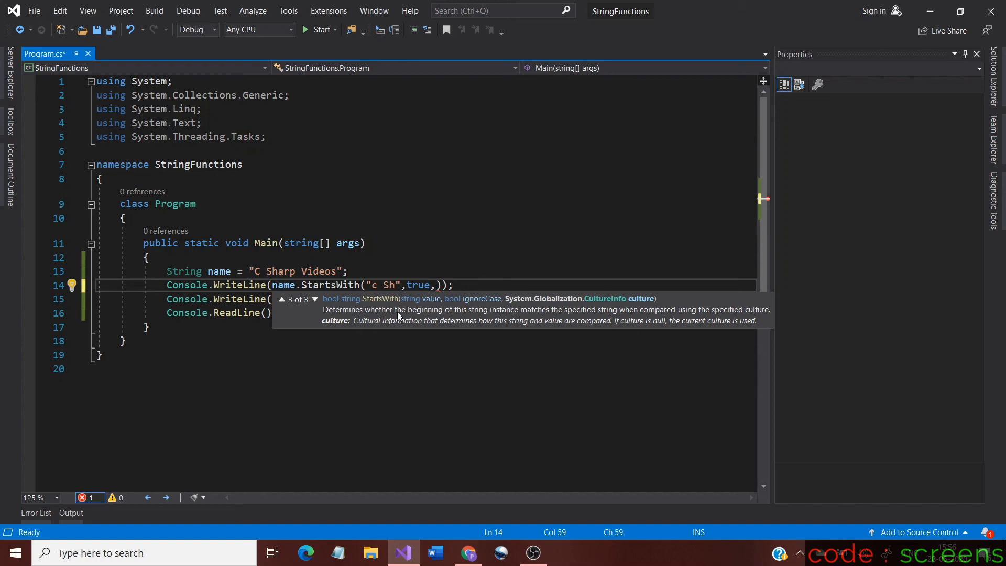
mouse_move(362, 329)
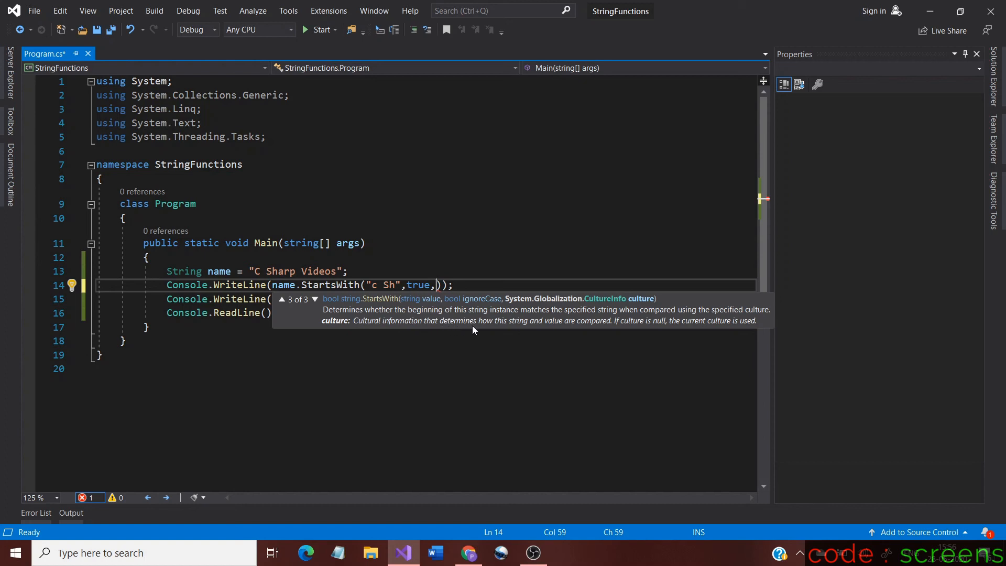
mouse_move(719, 331)
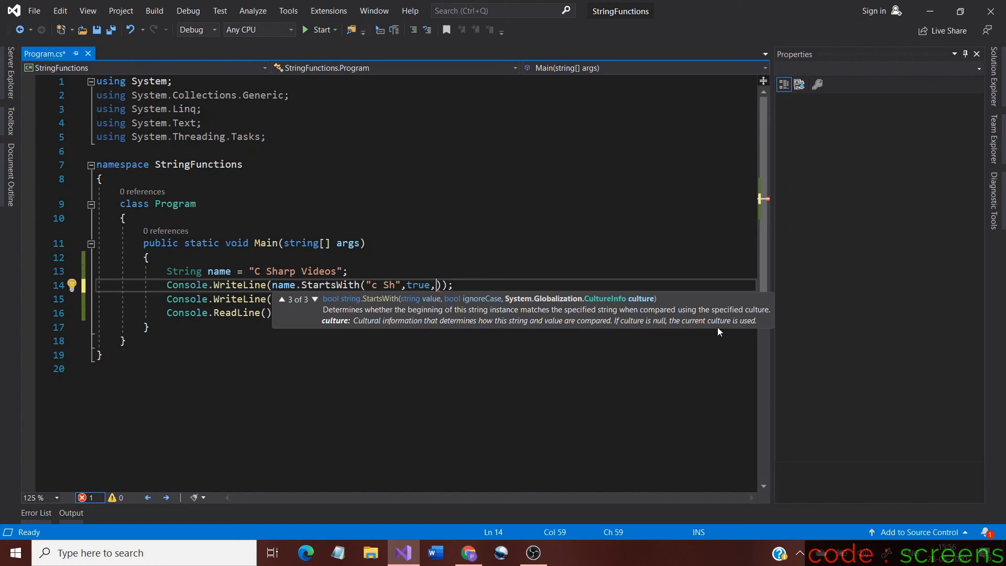
mouse_move(715, 329)
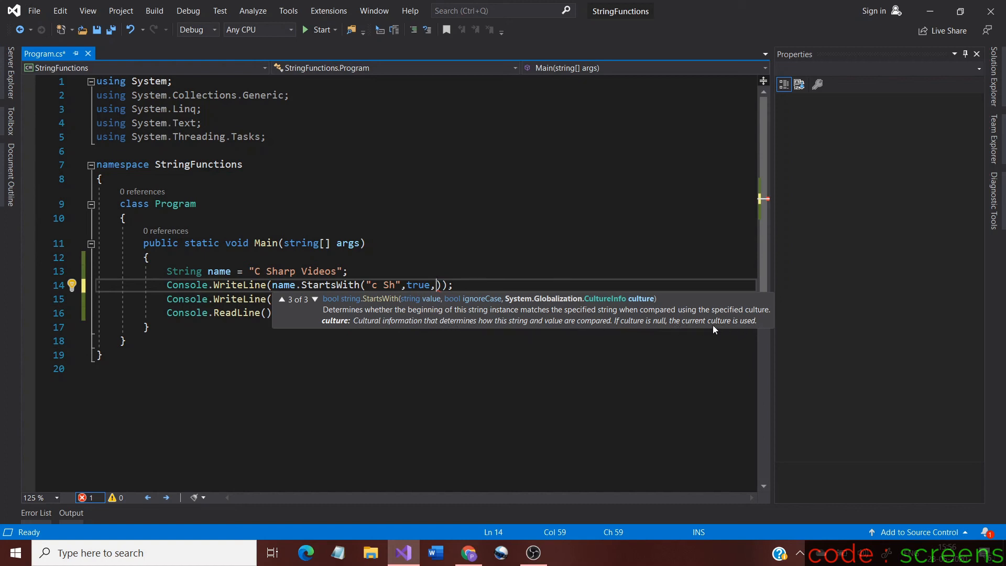
mouse_move(667, 314)
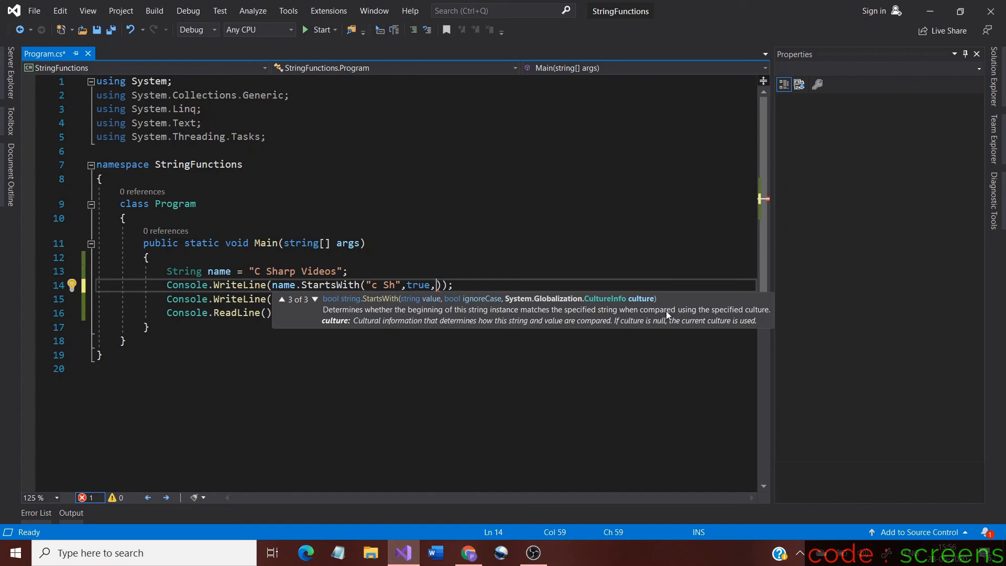
mouse_move(646, 325)
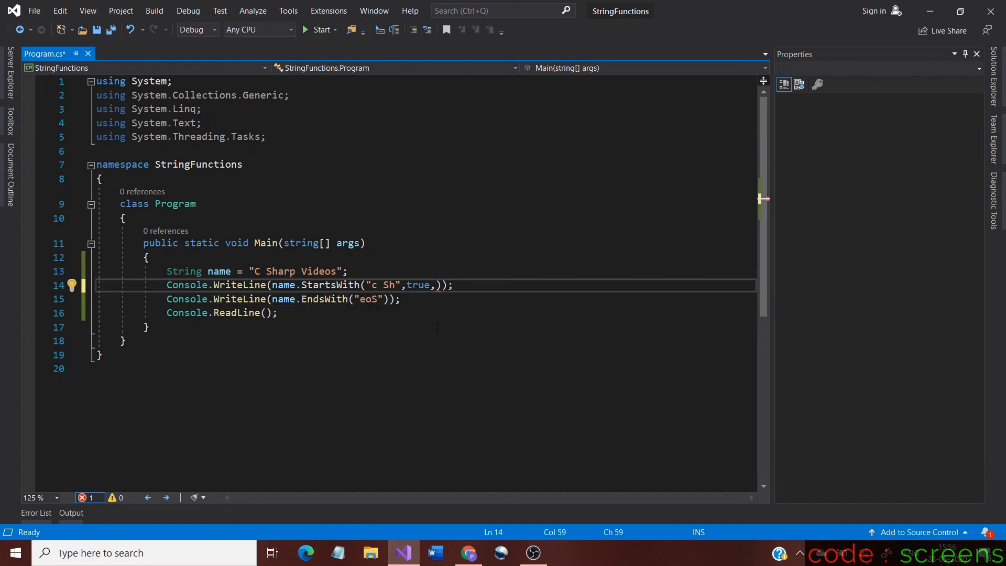
Pass null as StartsWith's culture and add true, null to EndsWith after "eoS"
text(null)
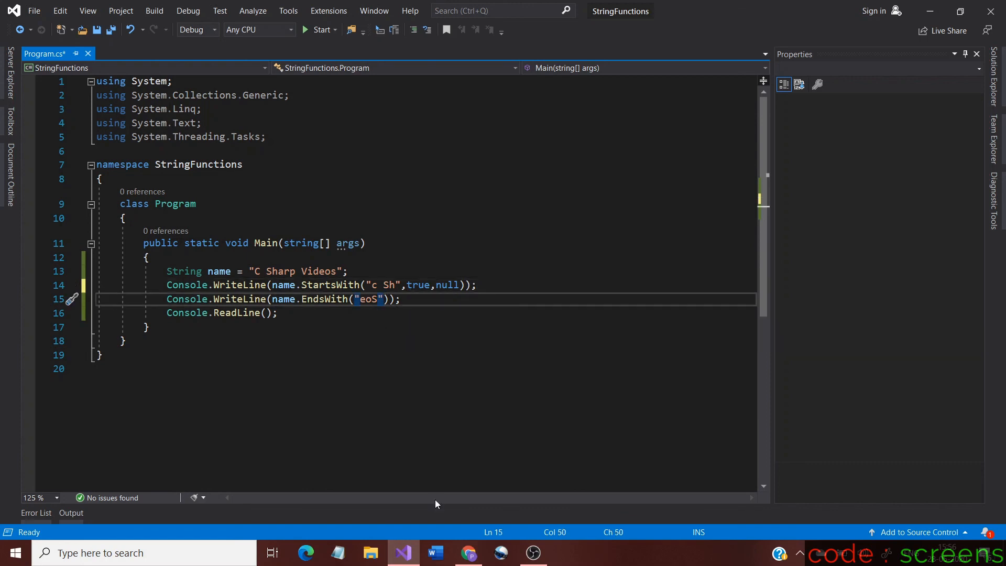
text(,true,)
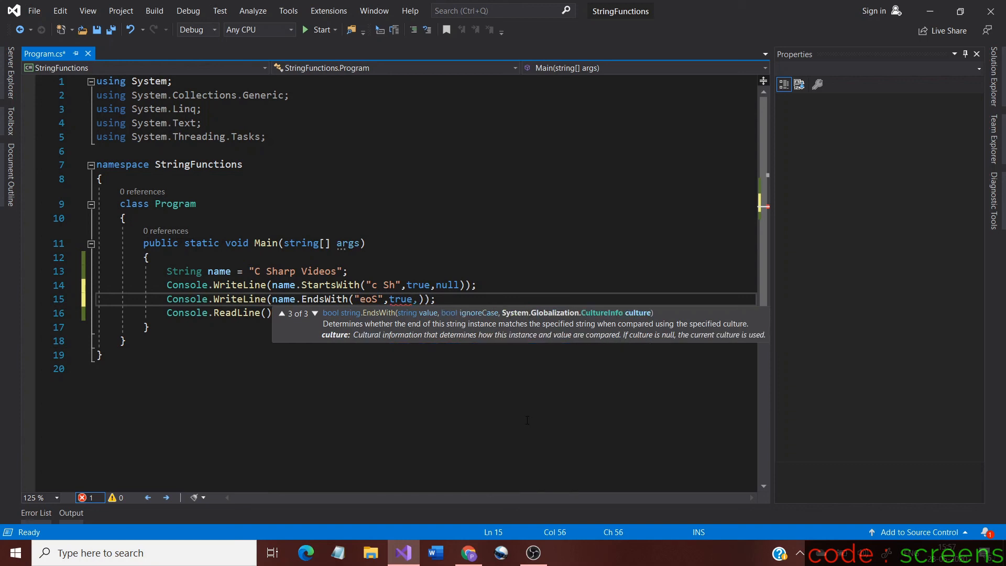
text(null)
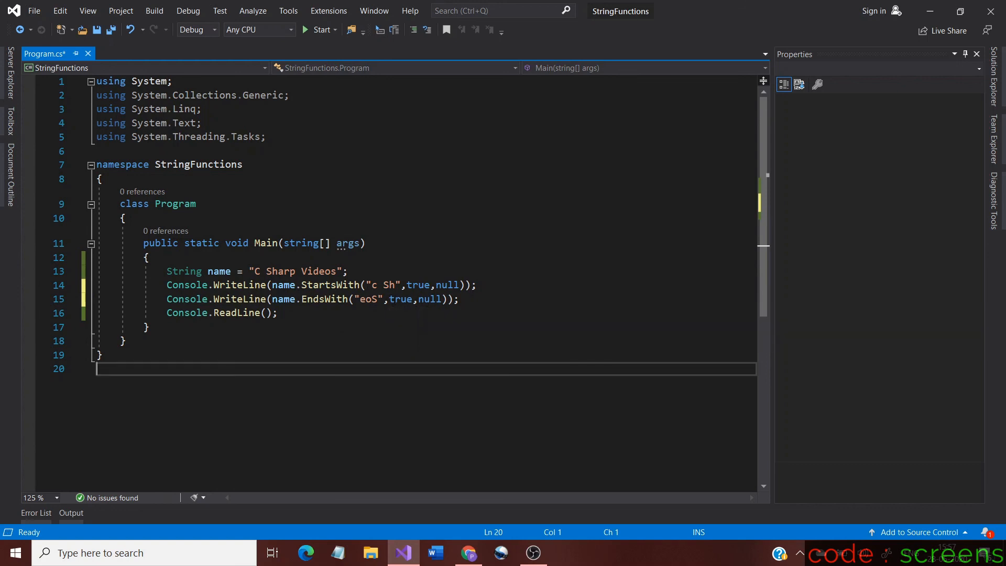
mouse_move(319, 29)
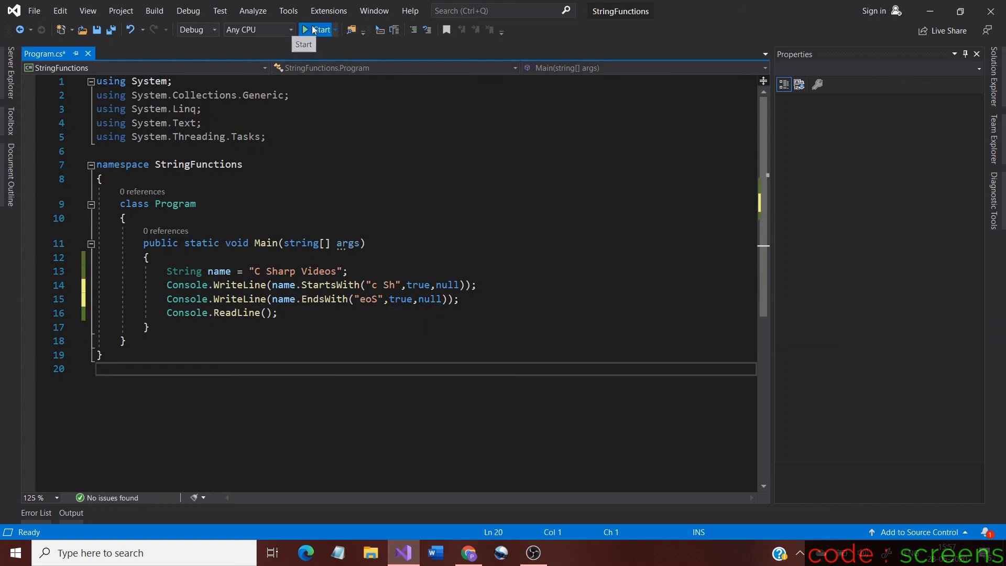
Run the case-insensitive StartsWith/EndsWith program, confirm it prints True True, then close the console
click(319, 29)
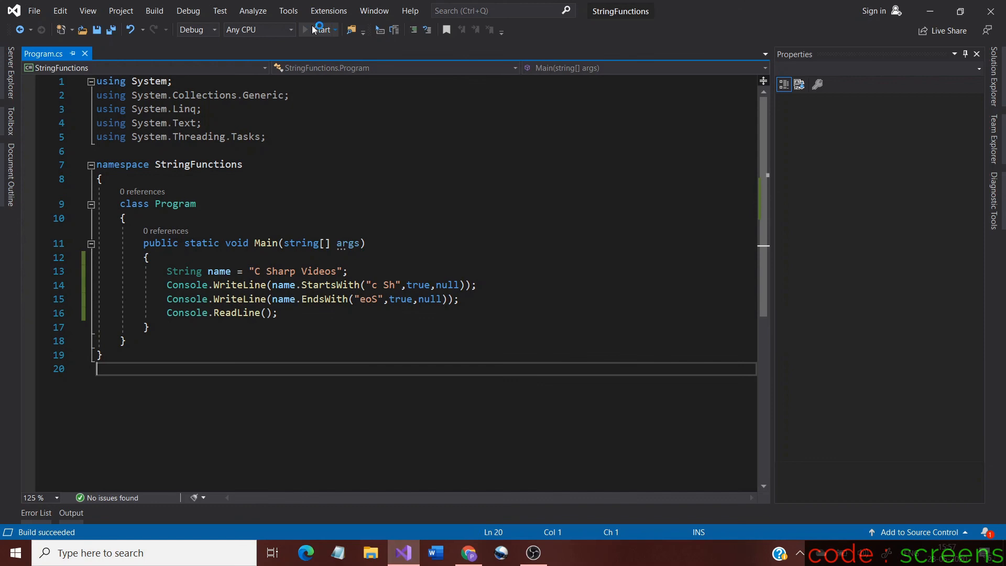
click(319, 29)
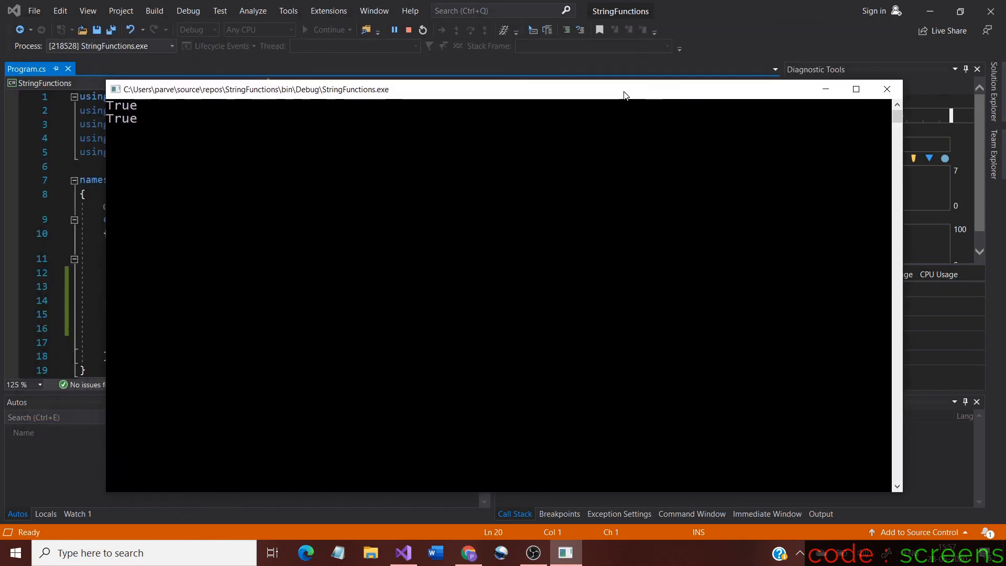
mouse_move(512, 188)
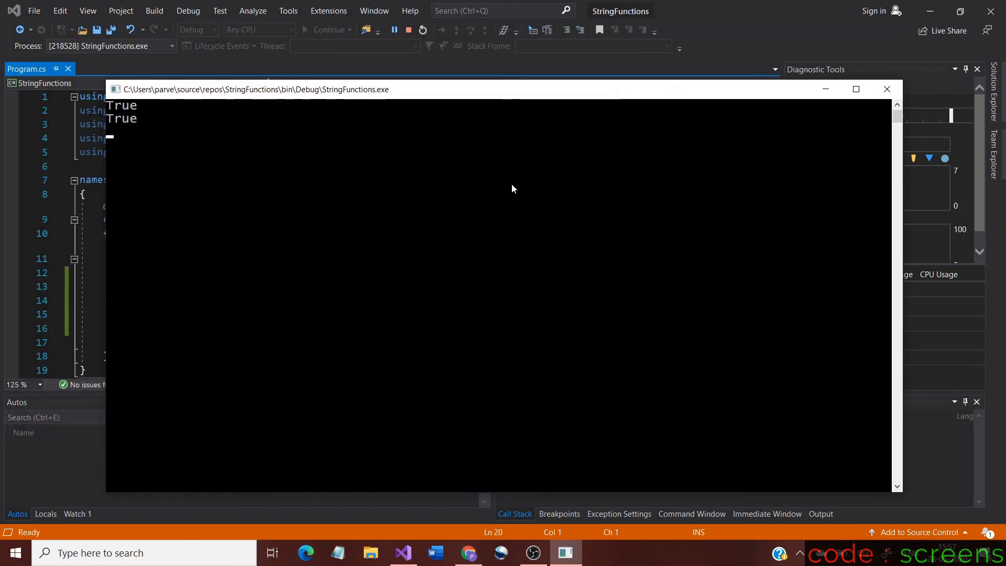
mouse_move(887, 89)
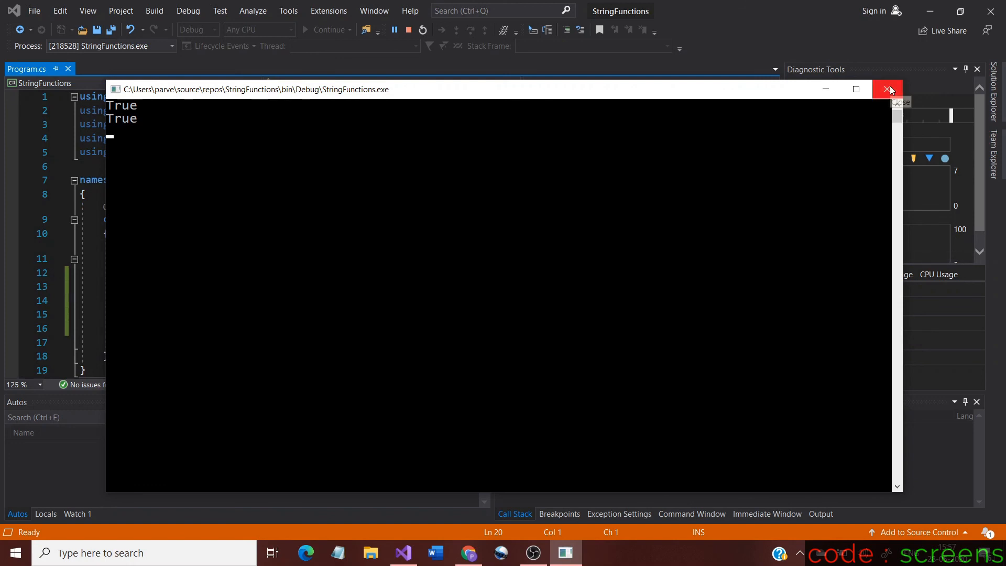
click(889, 89)
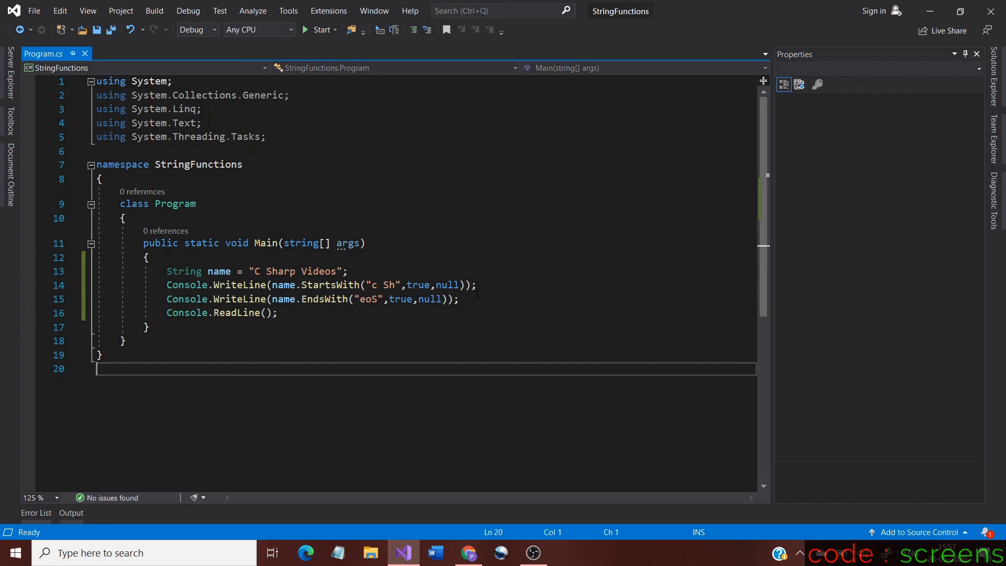
mouse_move(422, 329)
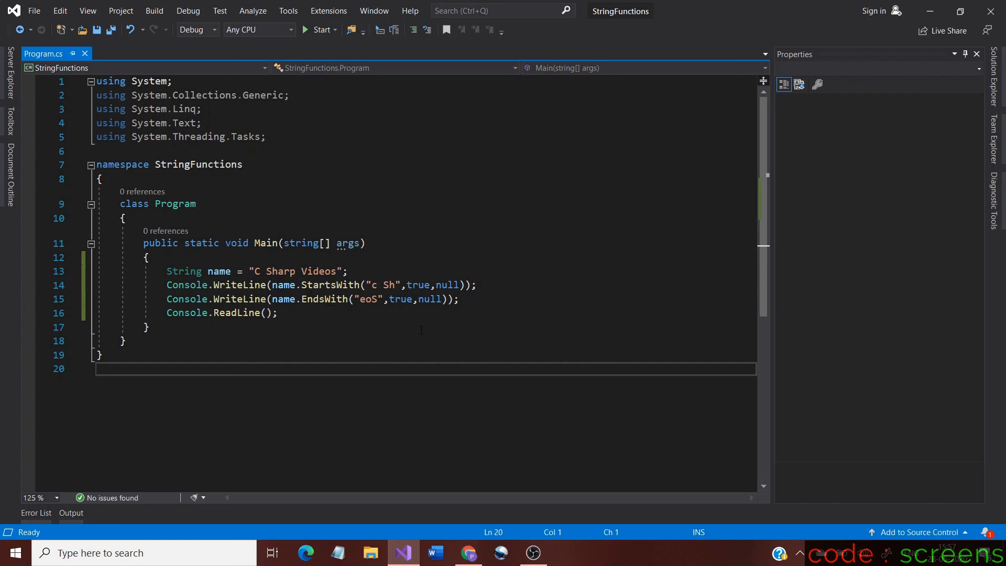